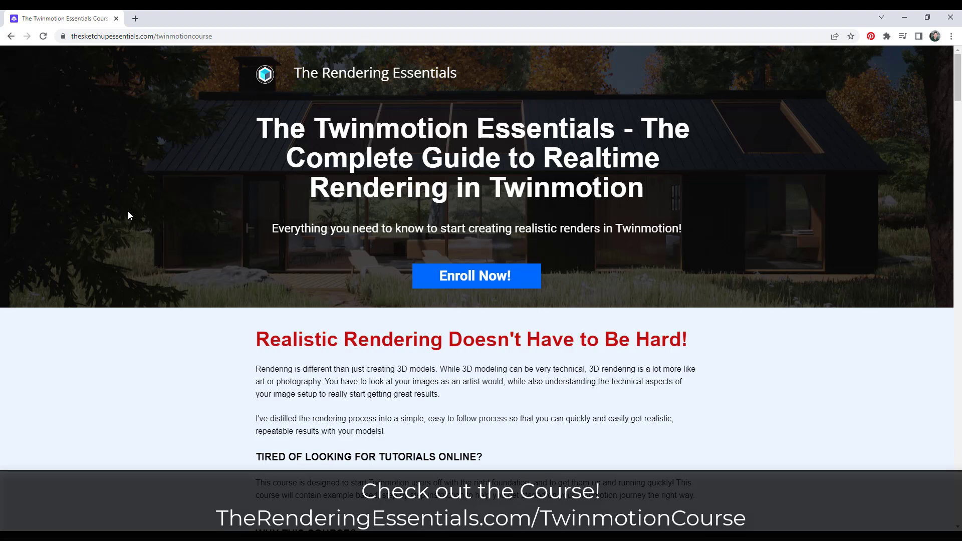
mouse_move(146, 244)
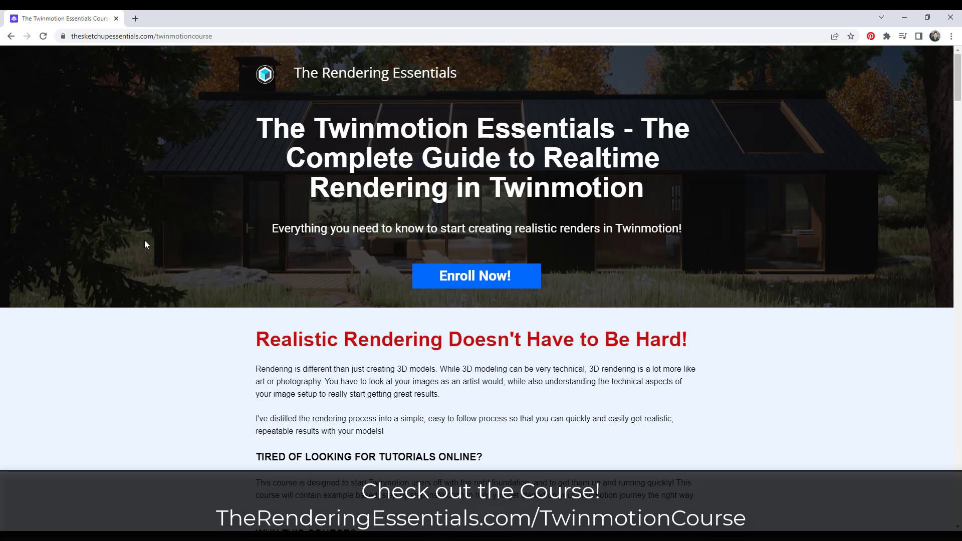
Browse down the 3D Warehouse listing and keep Twinmotion 2023.1 Preview 1 as the version.
scroll("down", 3)
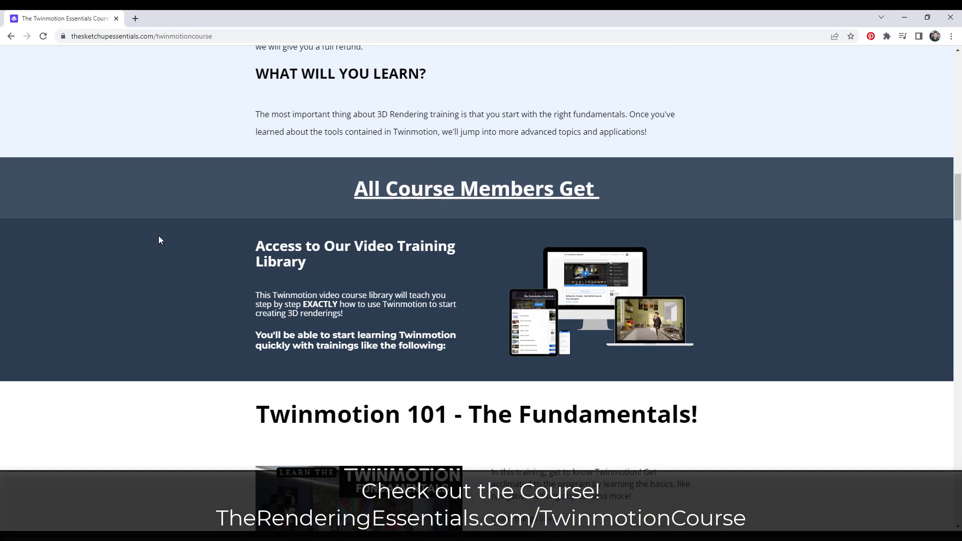
scroll("down", 3)
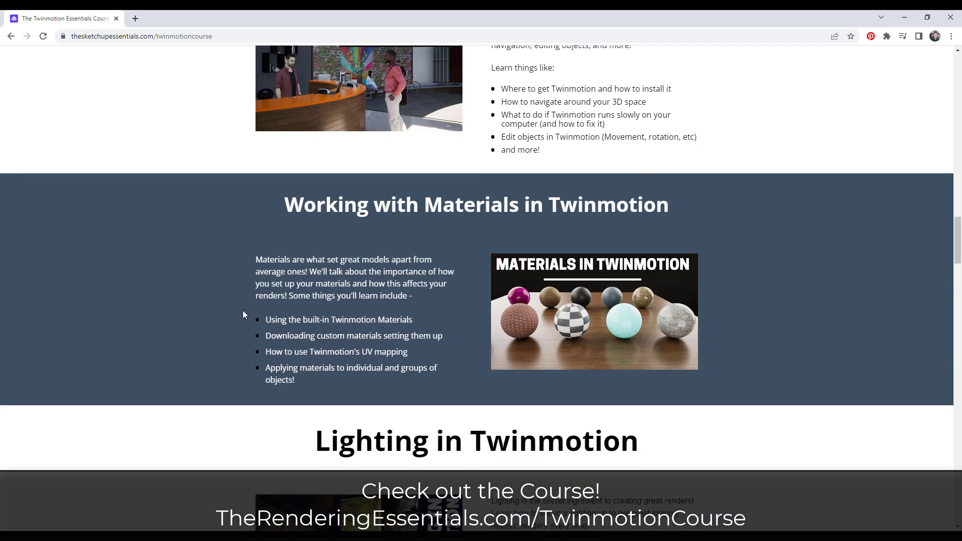
scroll("down", 3)
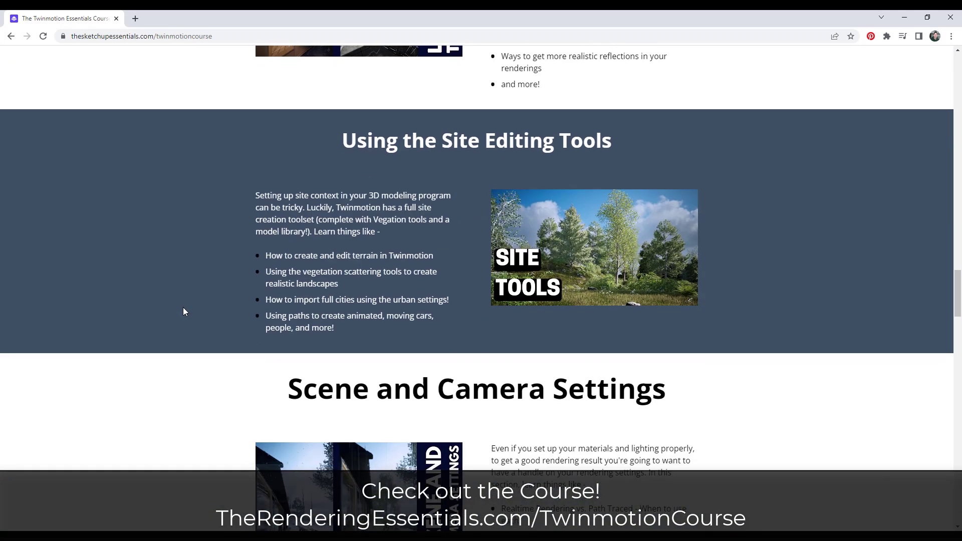
scroll("down", 3)
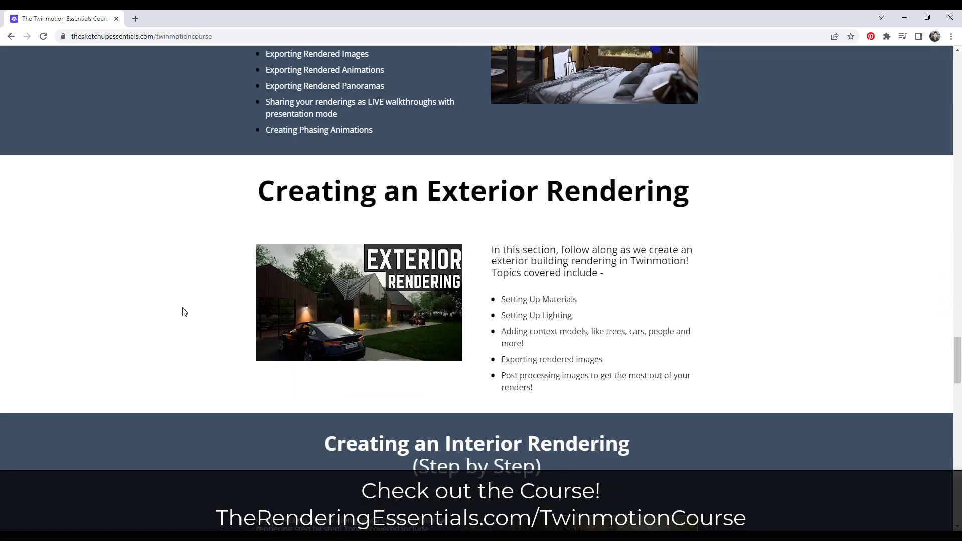
scroll("down", 3)
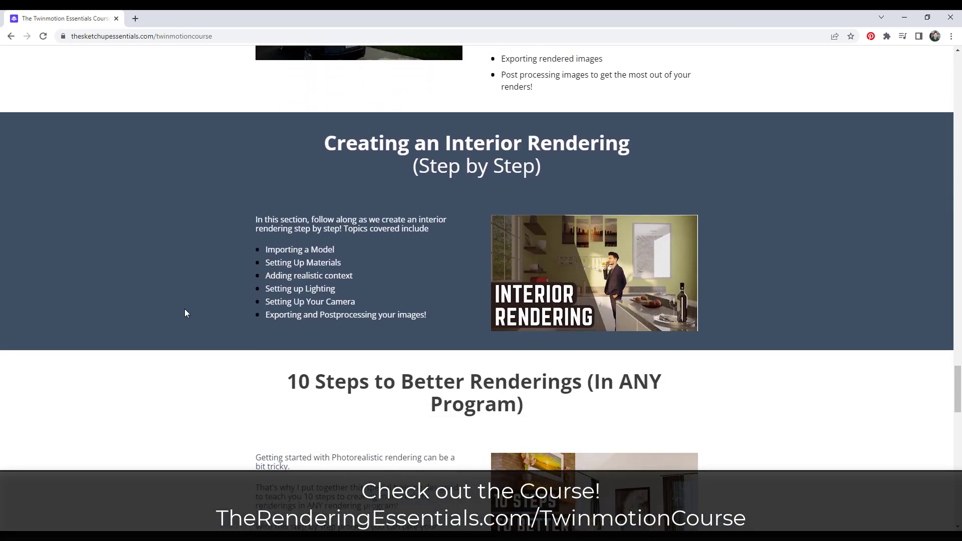
scroll("down", 3)
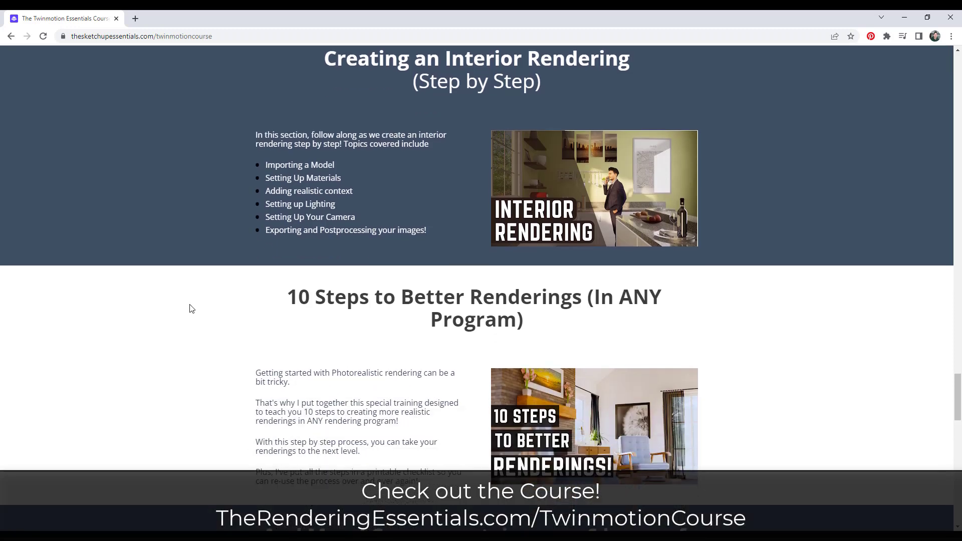
scroll("down", 3)
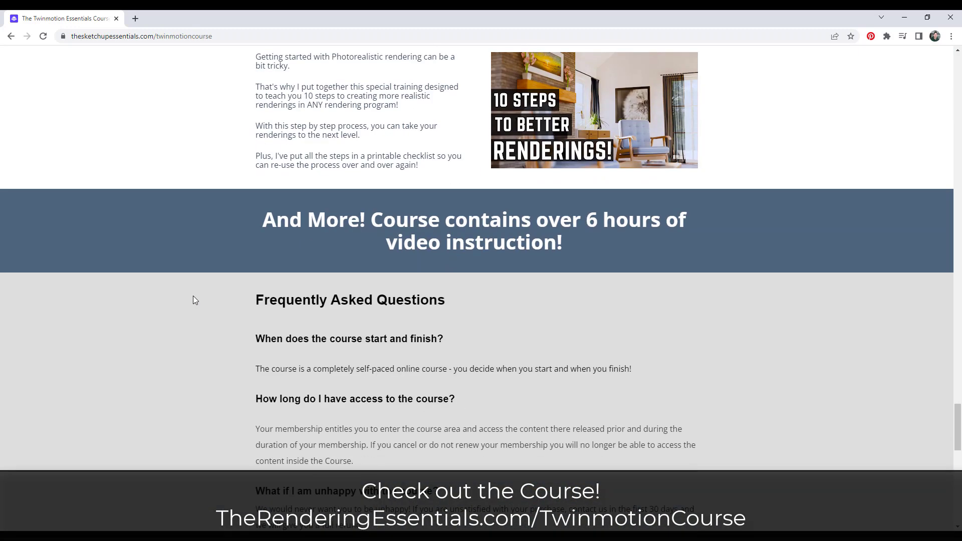
mouse_move(197, 301)
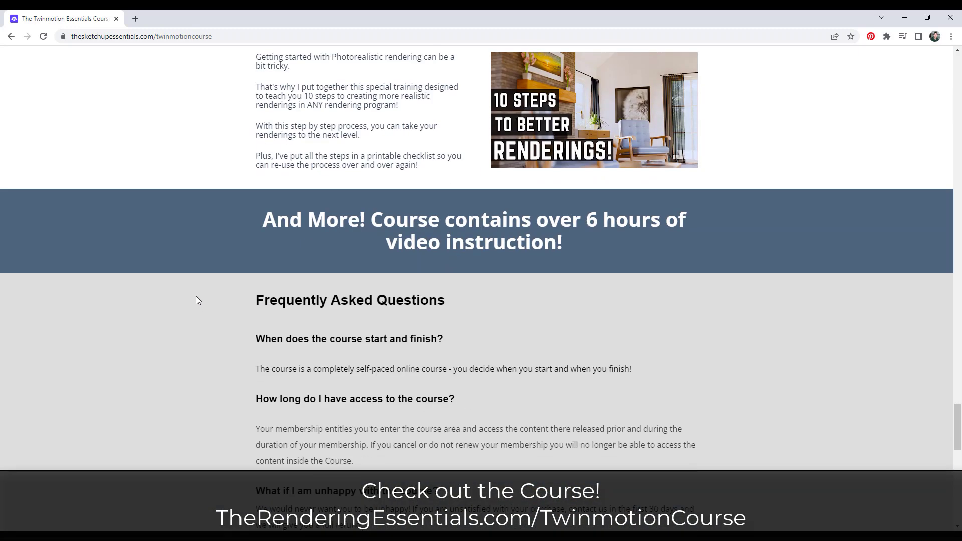
mouse_move(200, 298)
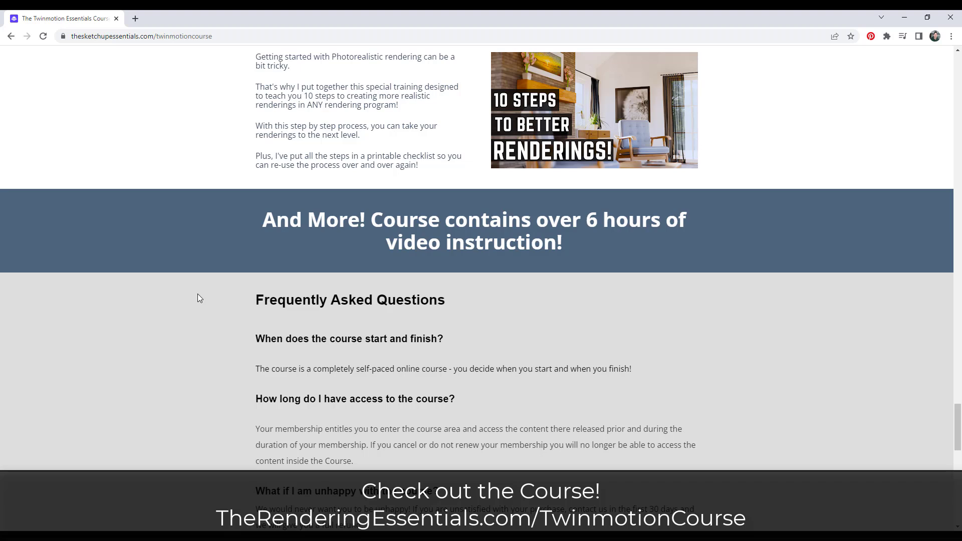
mouse_move(201, 297)
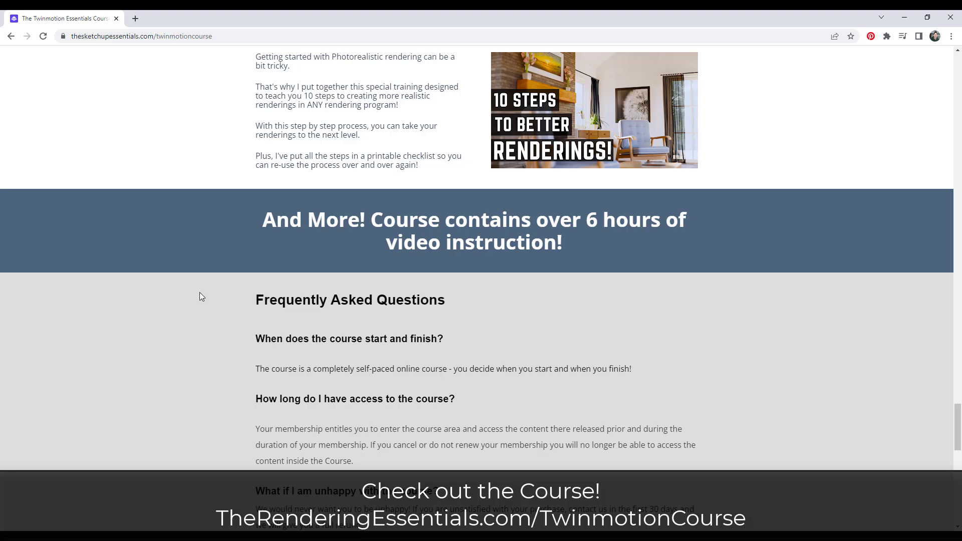
mouse_move(216, 280)
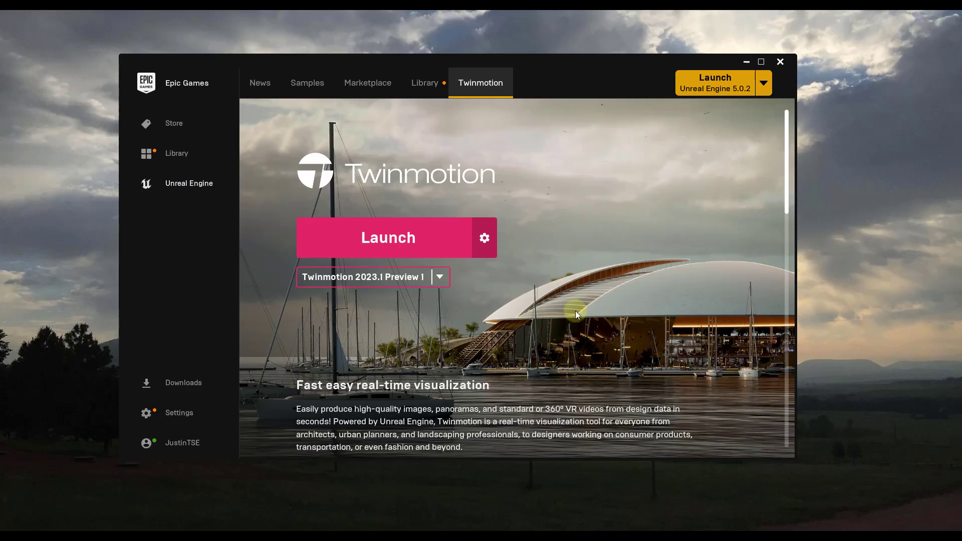
mouse_move(335, 282)
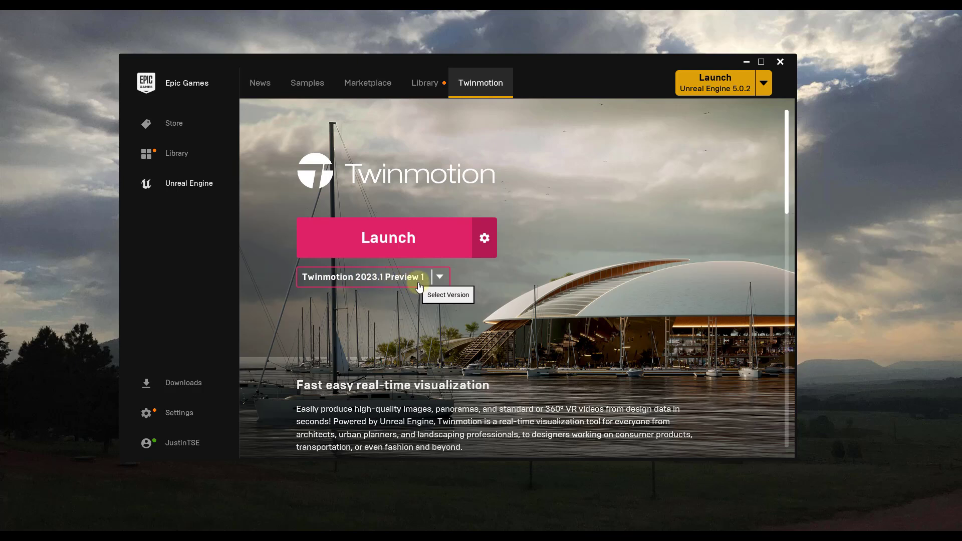
left_click(438, 277)
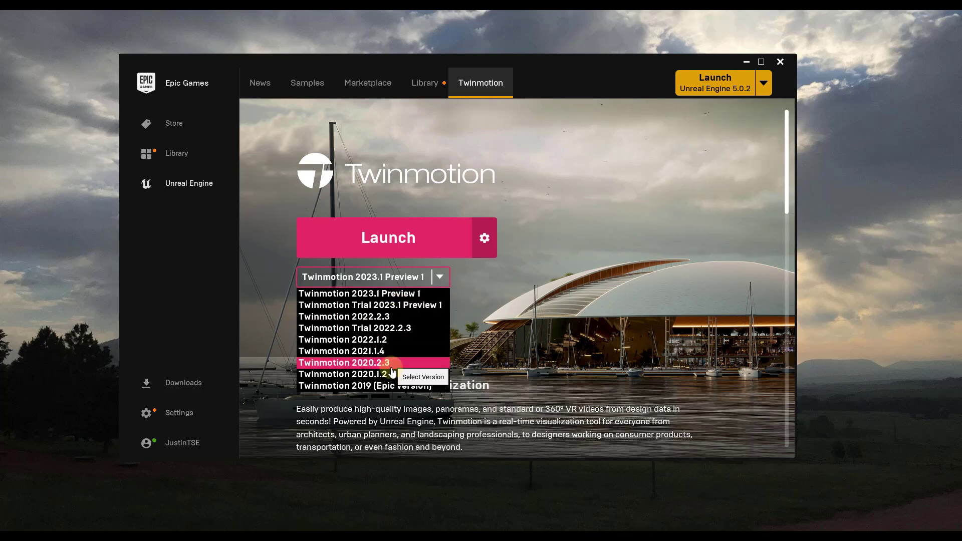
mouse_move(387, 294)
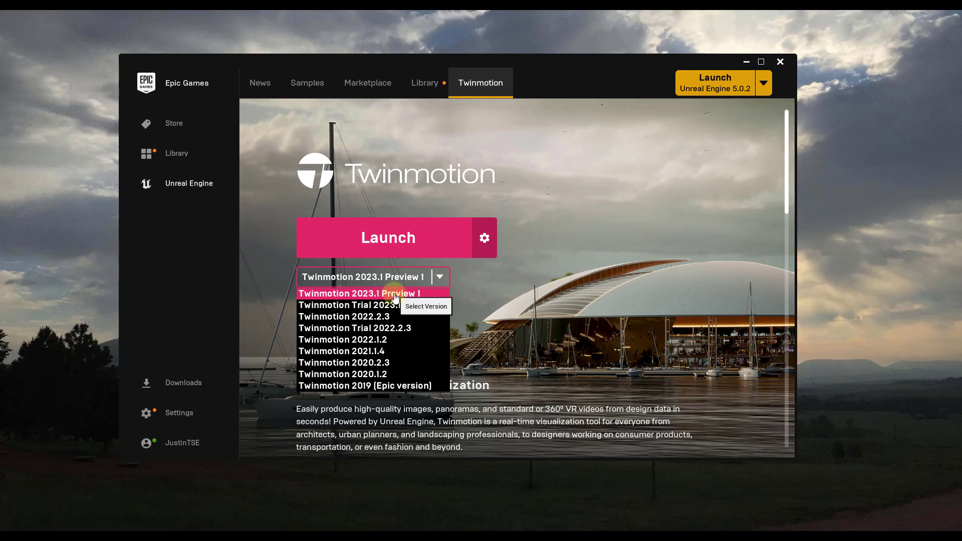
mouse_move(381, 300)
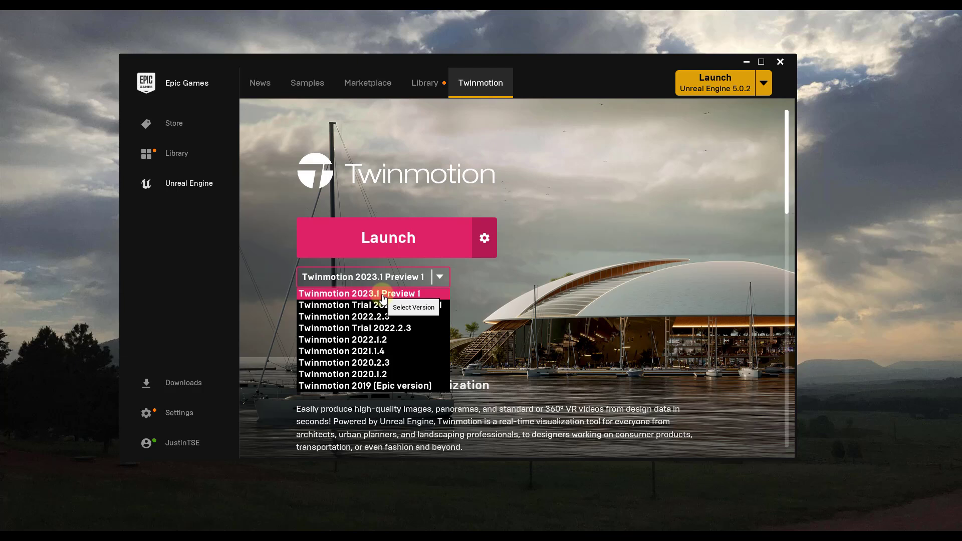
left_click(361, 294)
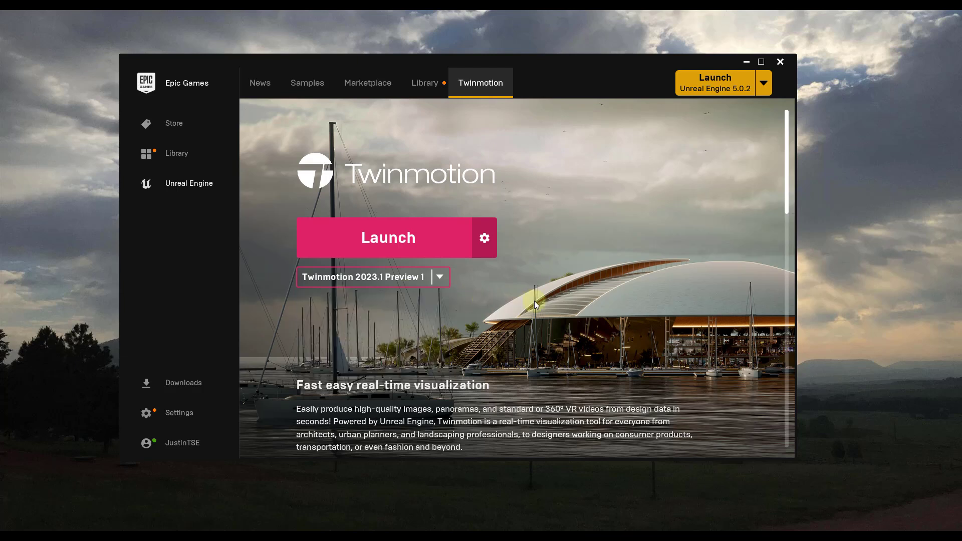
mouse_move(537, 301)
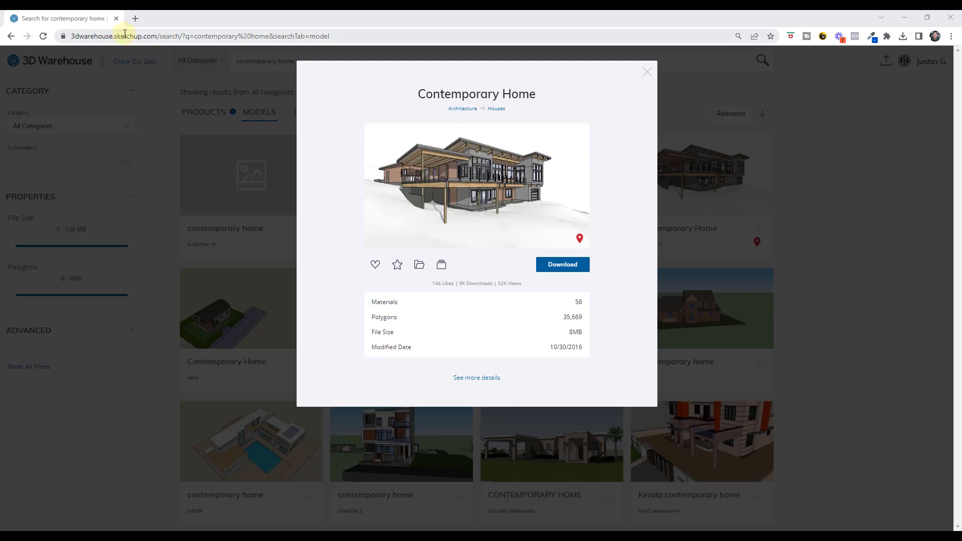
Go from the Contemporary Home preview to its full model page via See more details.
left_click(476, 377)
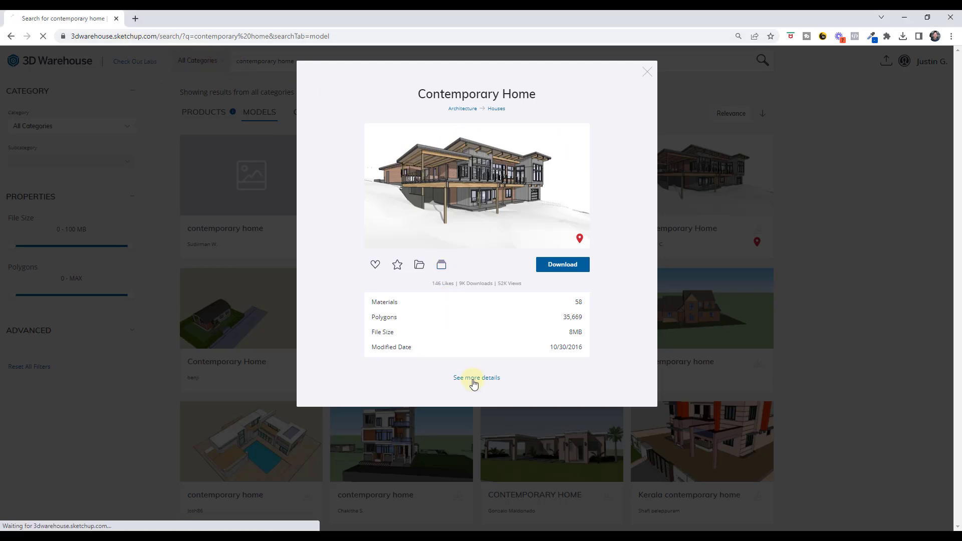
left_click(476, 378)
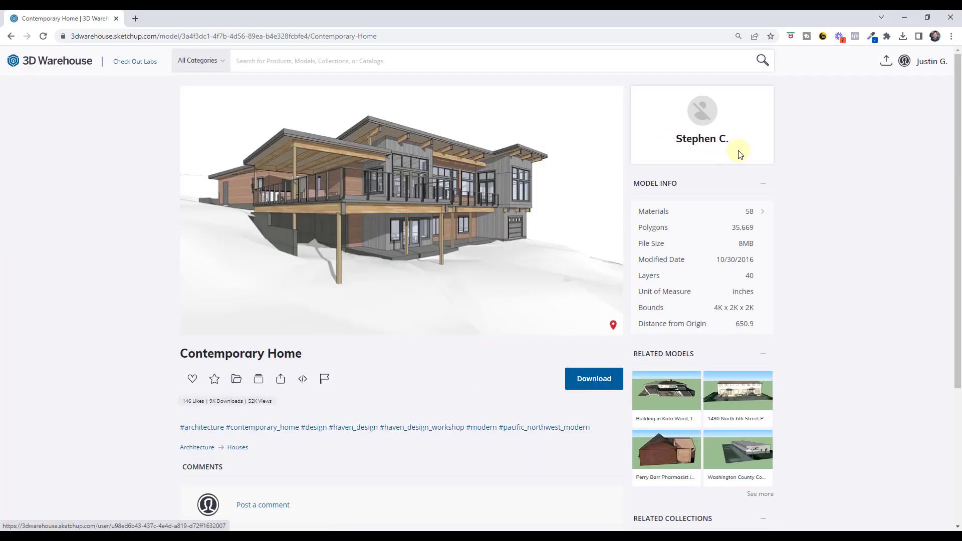
mouse_move(815, 254)
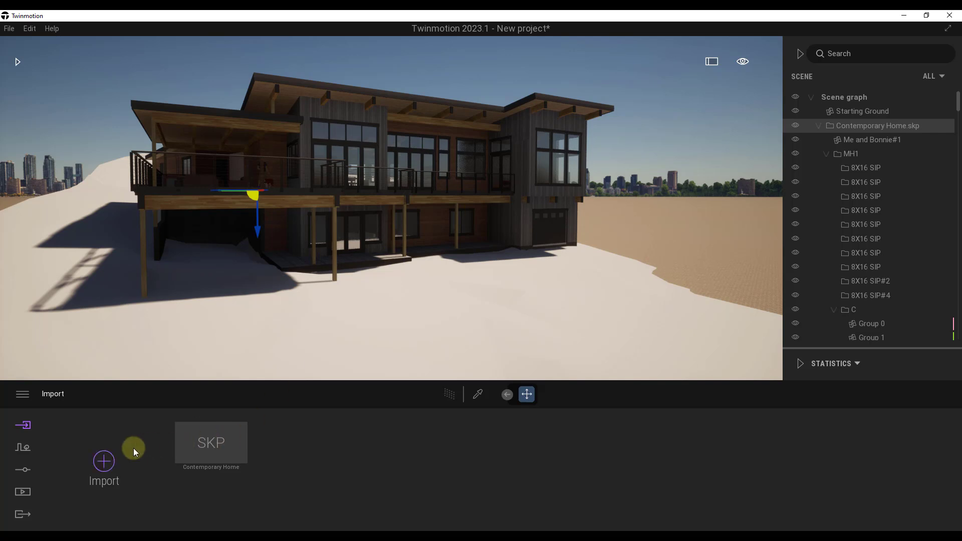
left_click(103, 461)
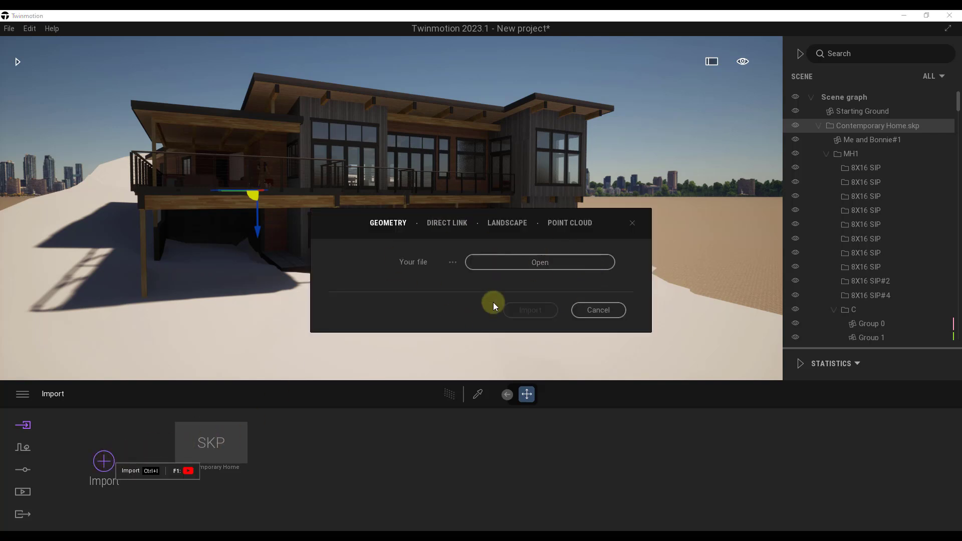
left_click(597, 310)
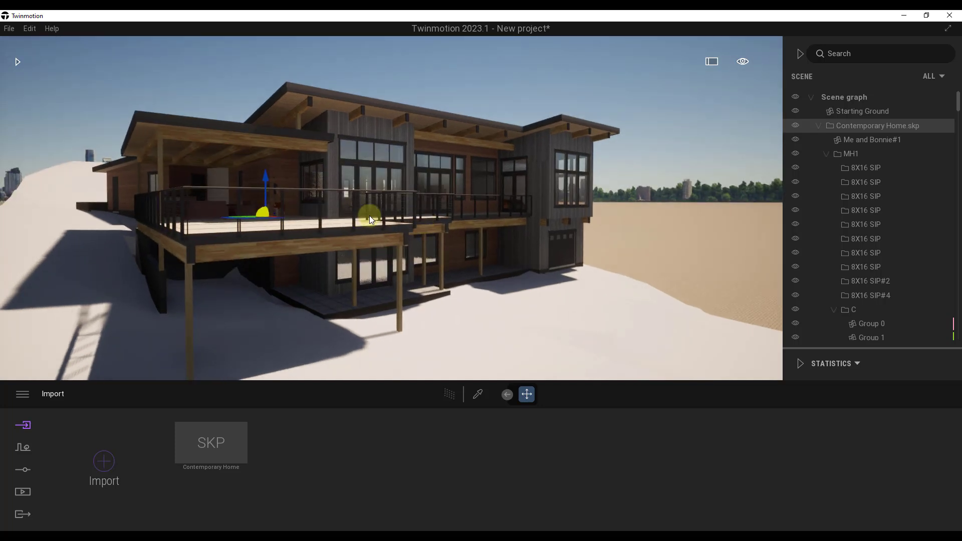
left_click(9, 28)
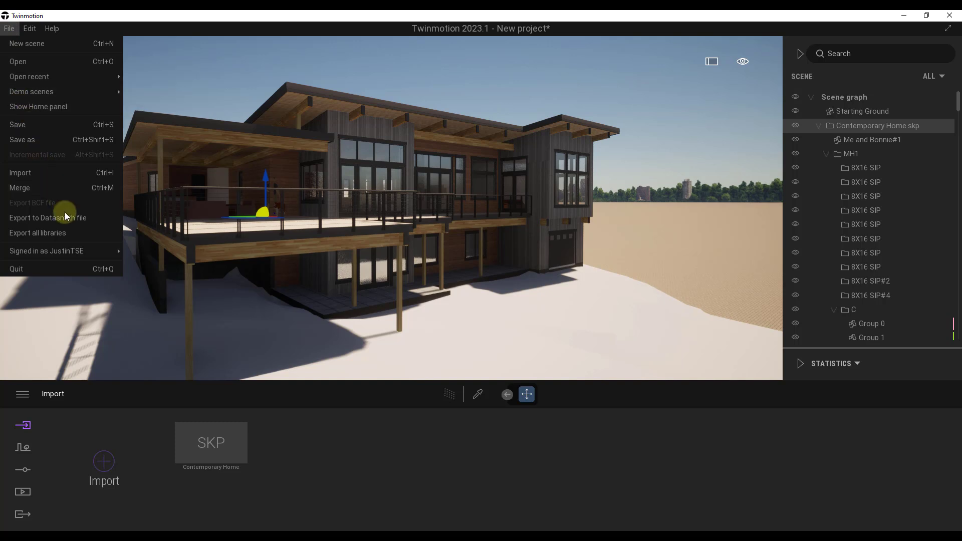
mouse_move(48, 218)
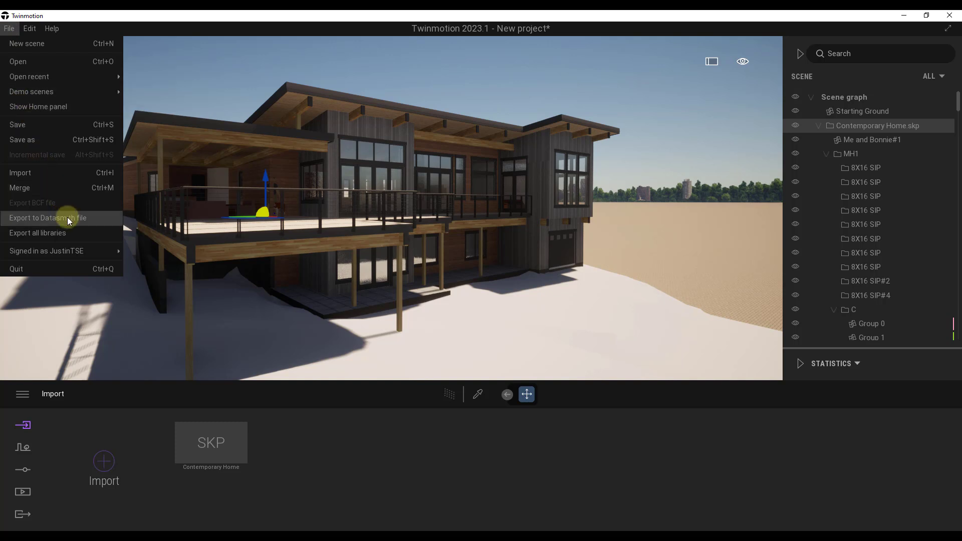
Start the Export to Datasmith file save dialog from Twinmotion's File menu.
left_click(48, 218)
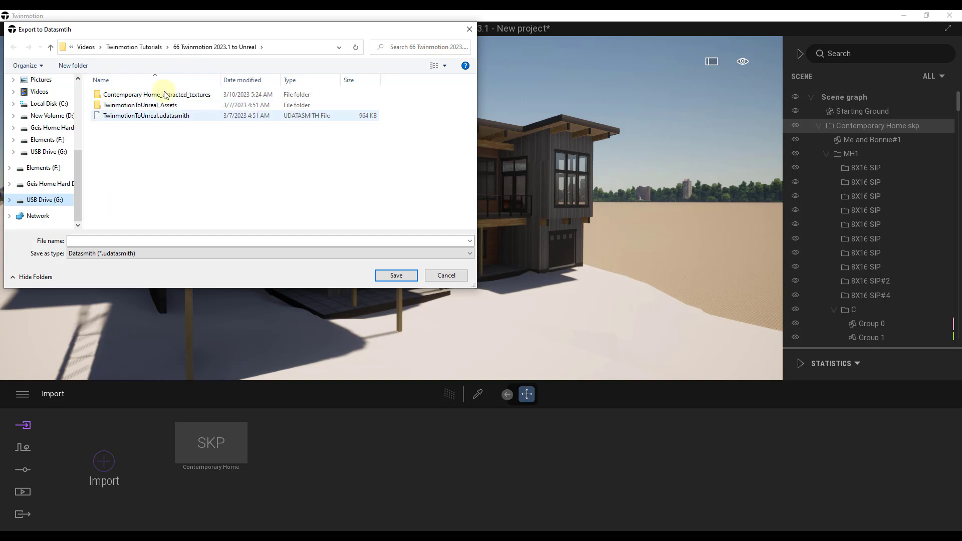
mouse_move(446, 274)
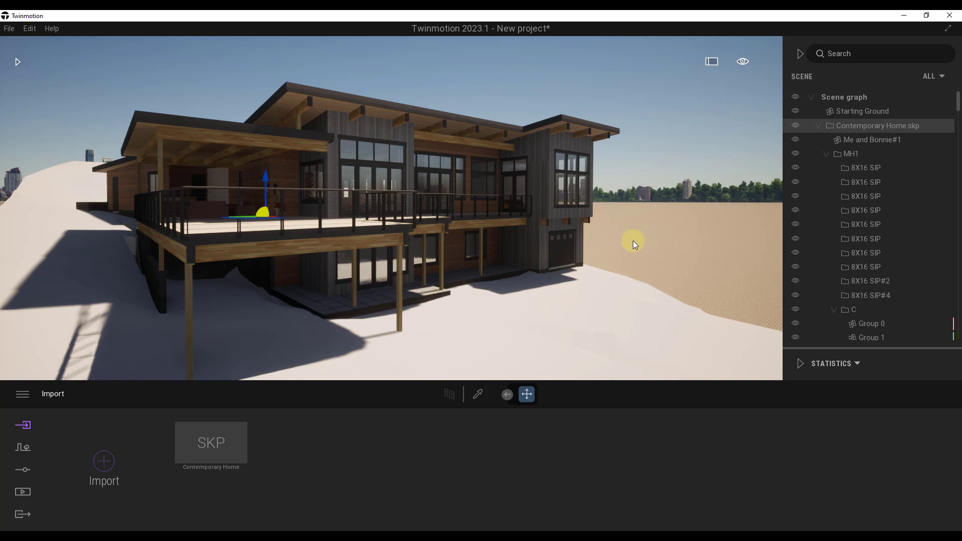
mouse_move(721, 398)
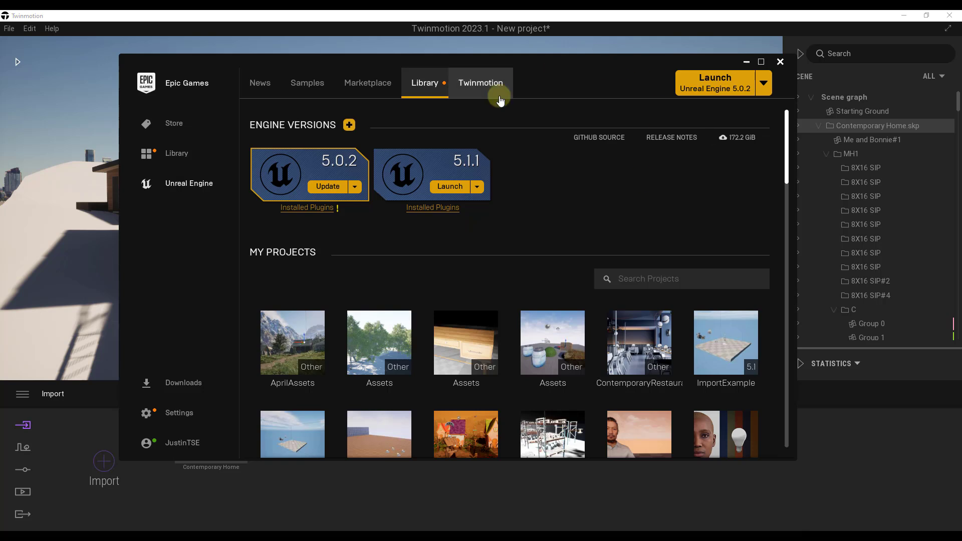
mouse_move(450, 202)
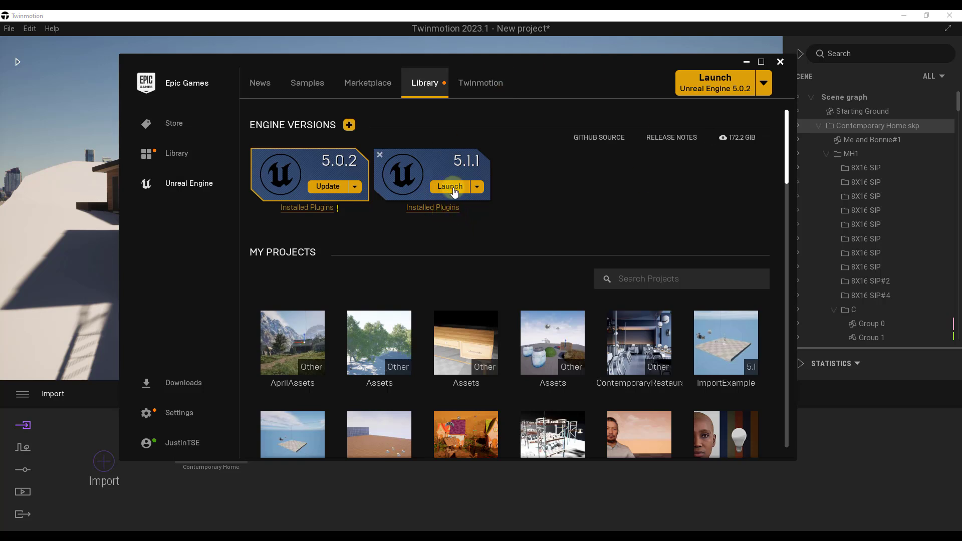
Launch engine 5.1.1 and open the ImportExample project from Recent Projects.
left_click(449, 187)
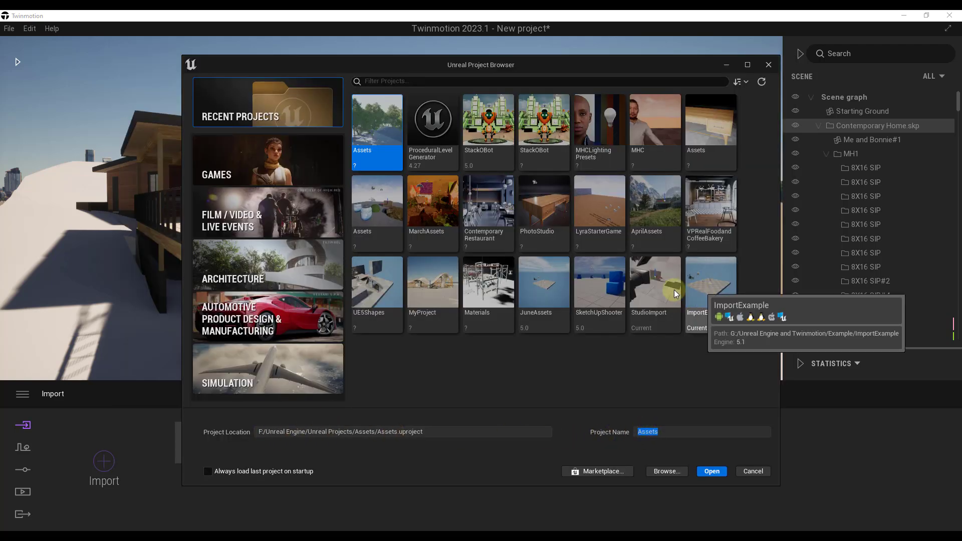
left_click(266, 264)
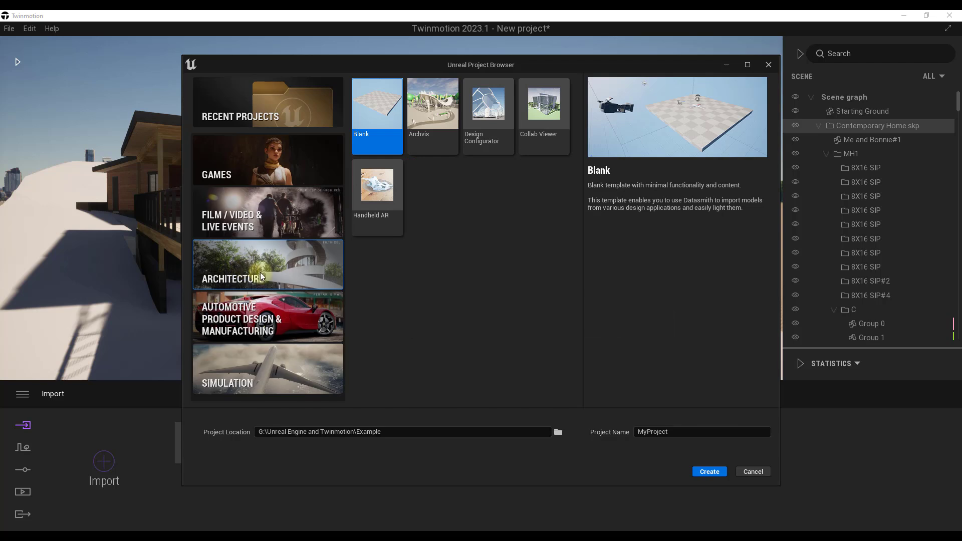
mouse_move(376, 102)
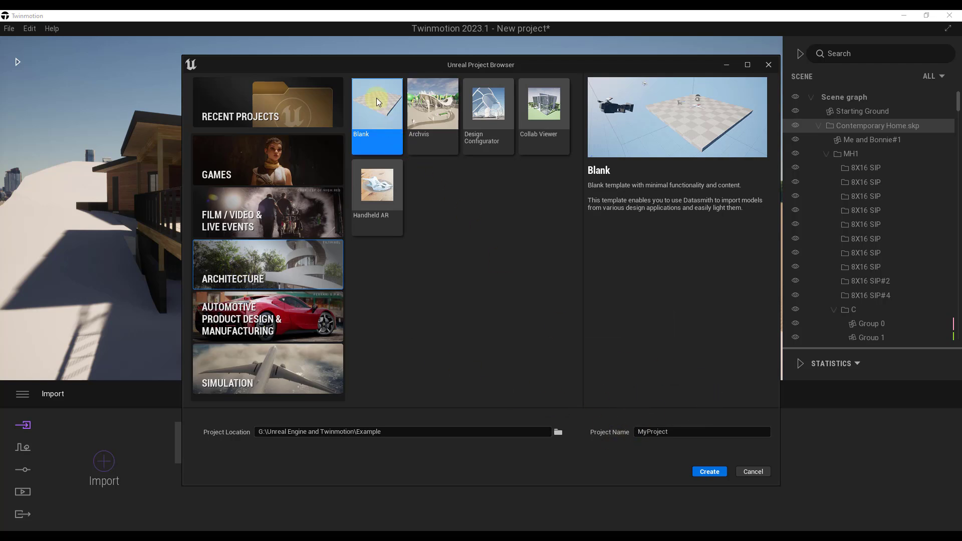
mouse_move(409, 109)
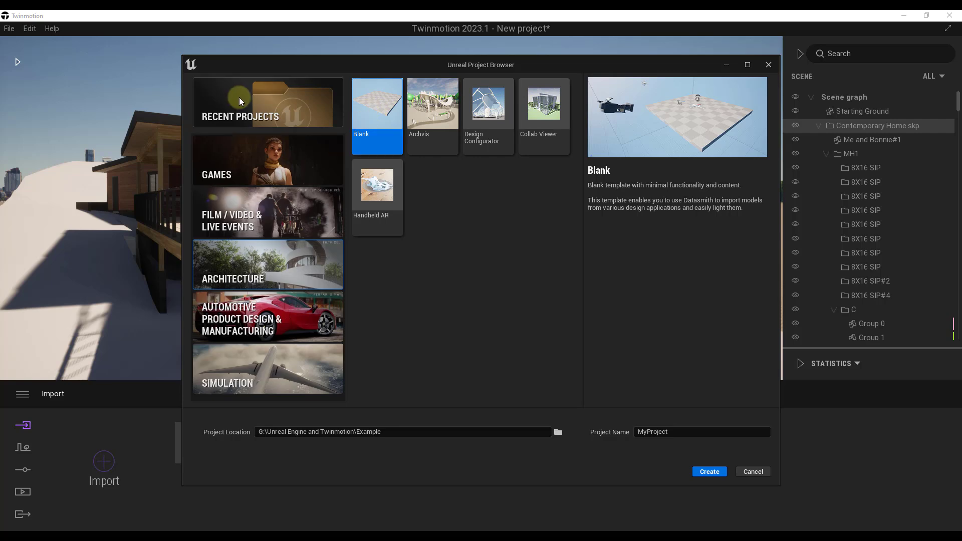
left_click(266, 103)
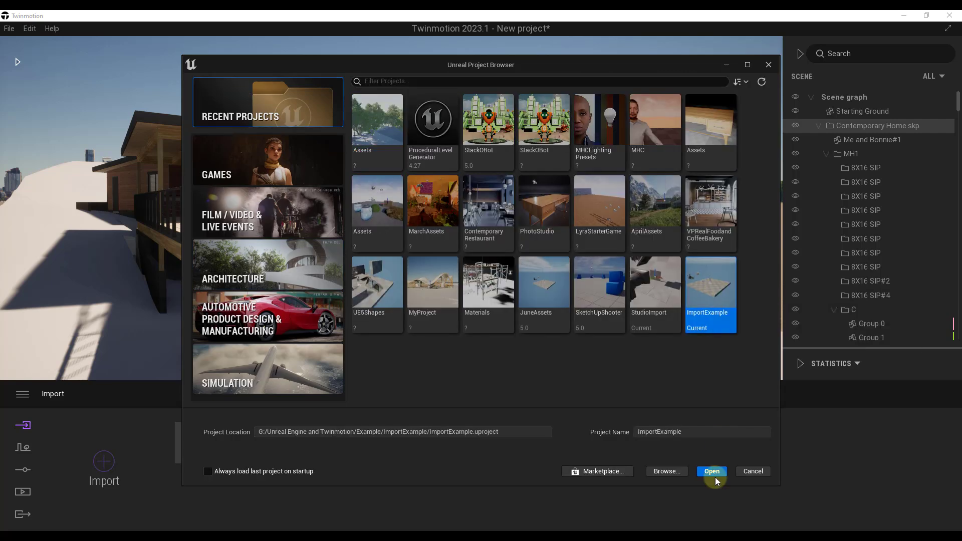
left_click(710, 471)
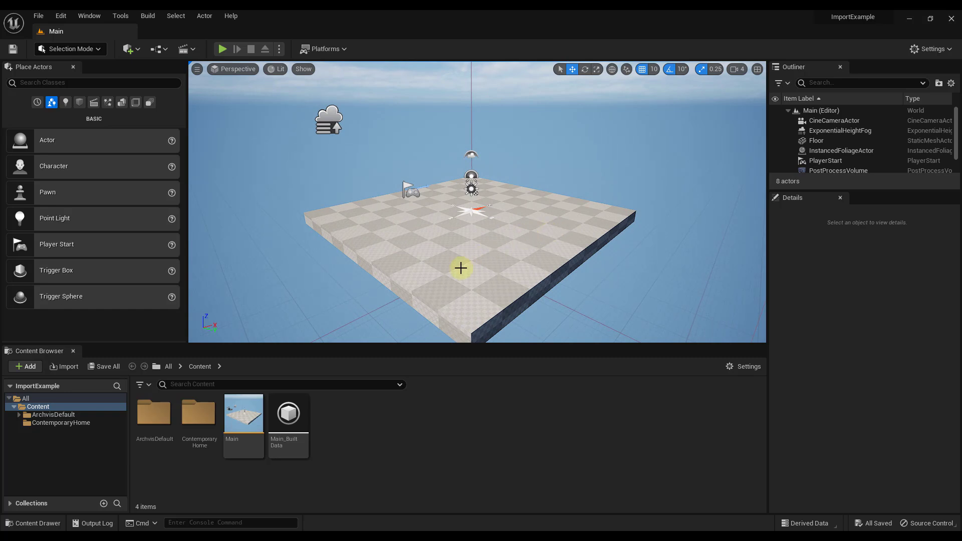
left_click(60, 15)
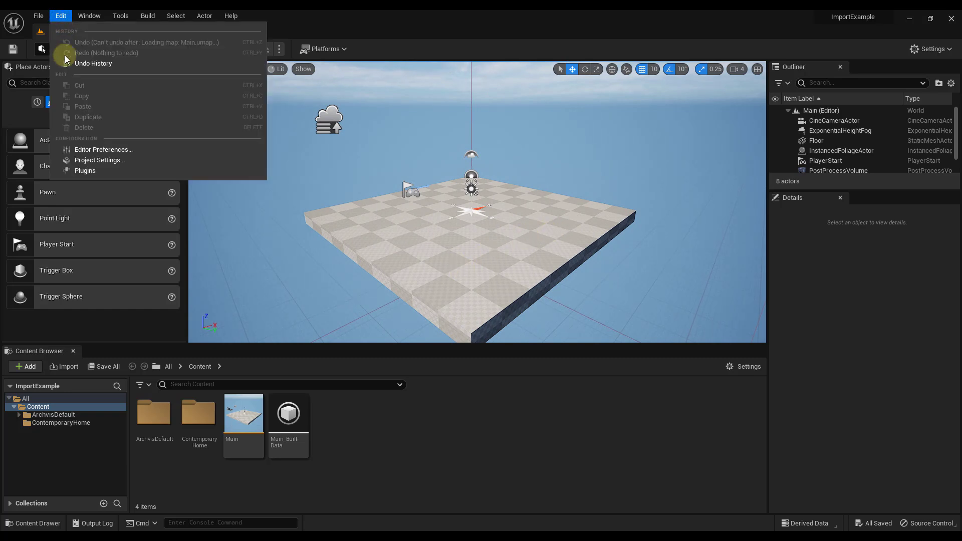
mouse_move(85, 171)
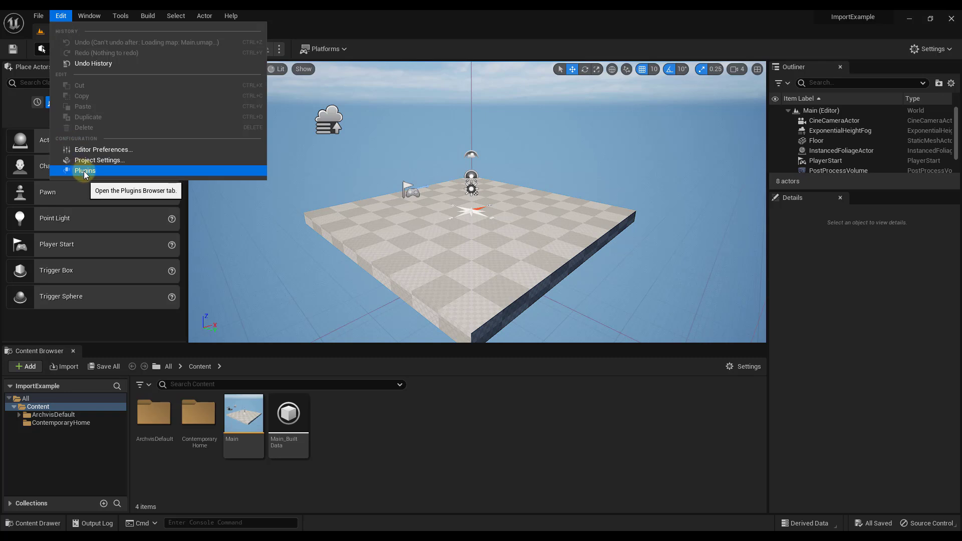
left_click(84, 170)
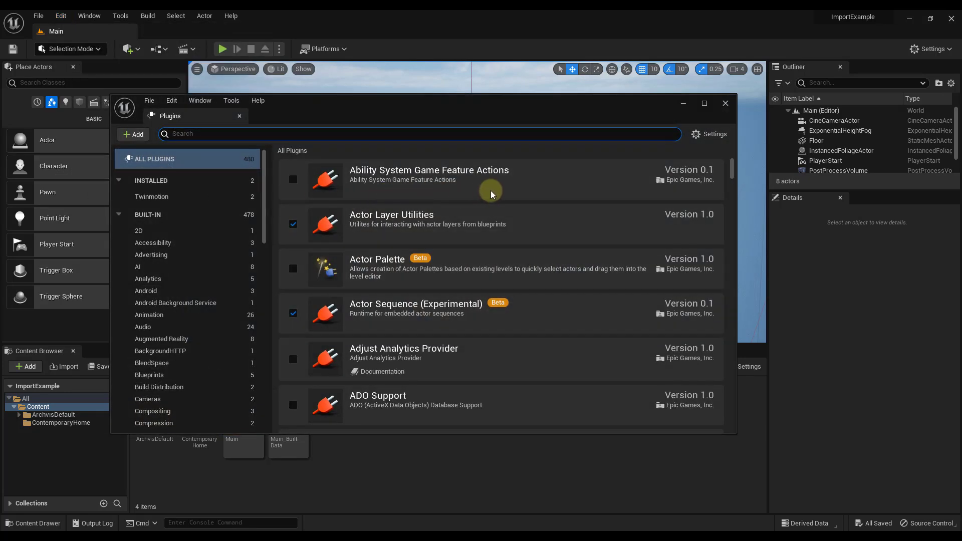
type("datasmith")
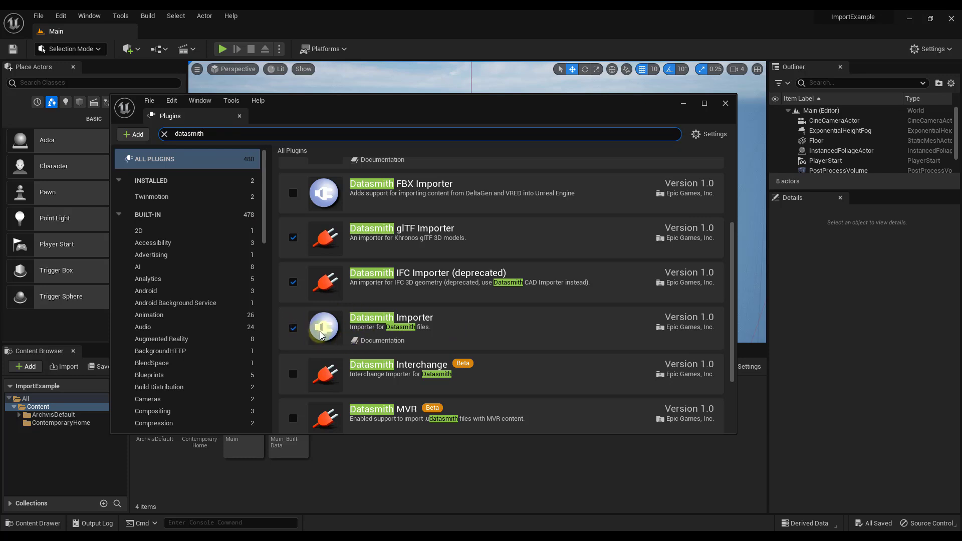
left_click(724, 103)
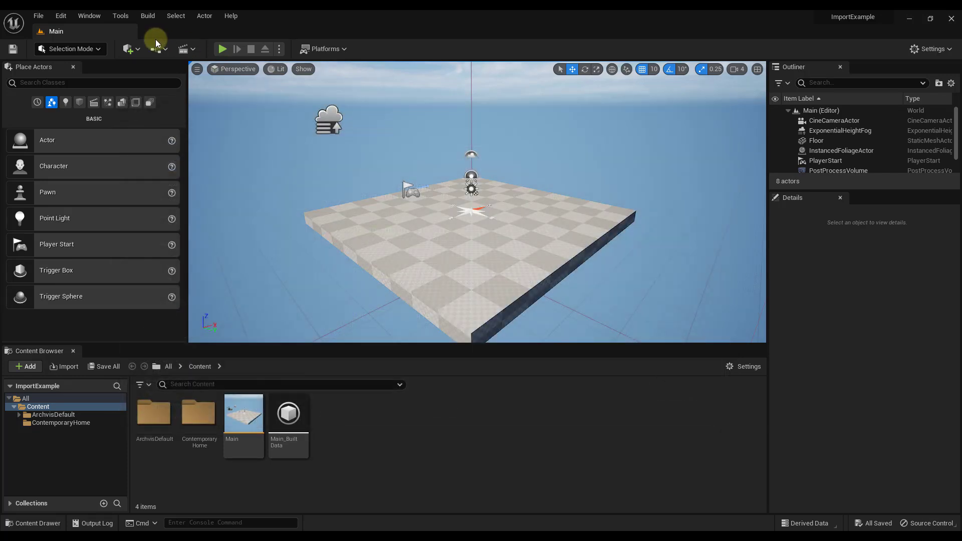
Show the Quick Add content options including the Datasmith import entry.
left_click(127, 48)
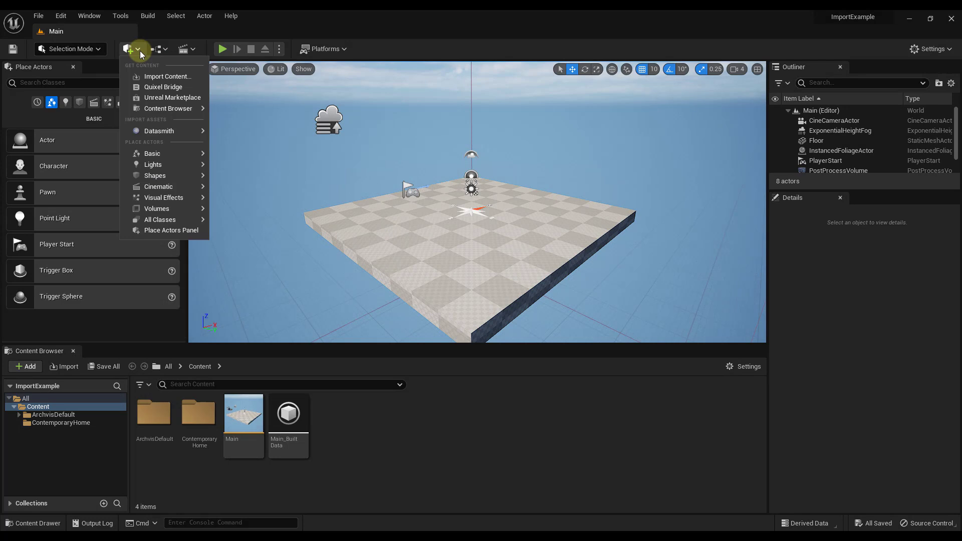
mouse_move(159, 130)
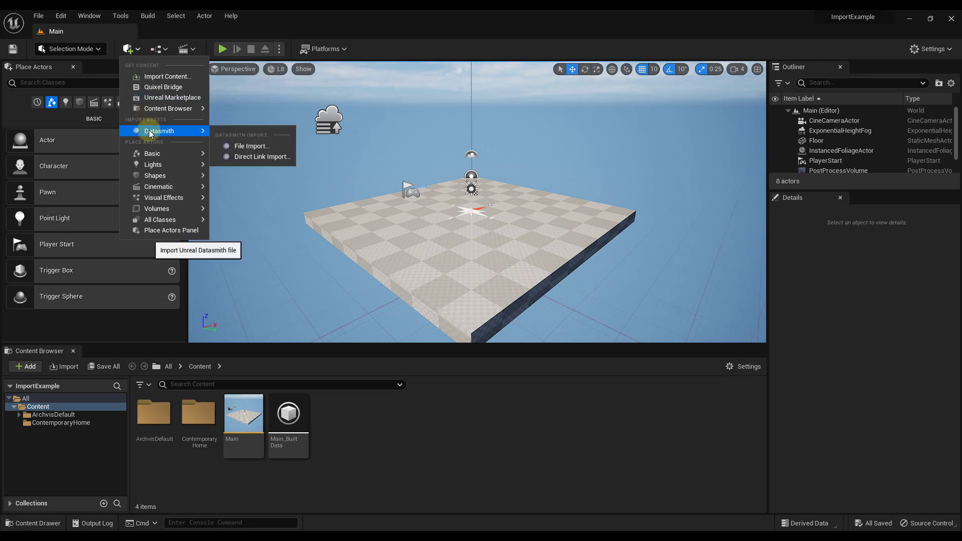
mouse_move(251, 147)
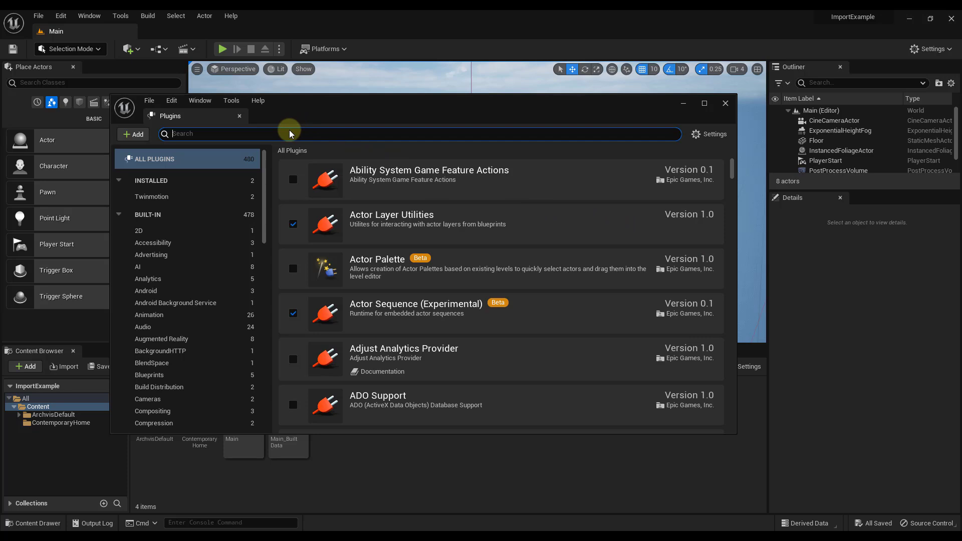
Filter the Plugins window to 'twin' to show the Twinmotion plugins enabled.
type("twinmotion")
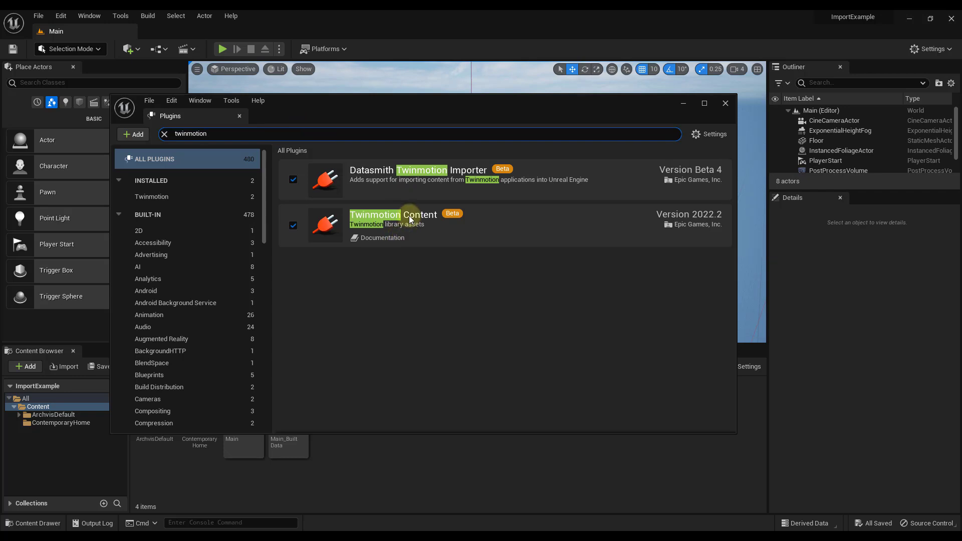
mouse_move(381, 239)
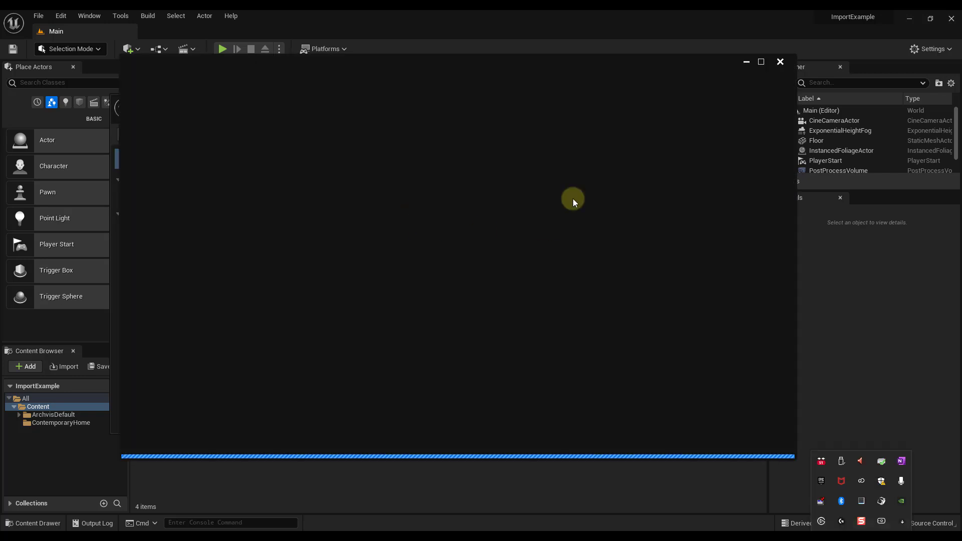
mouse_move(487, 217)
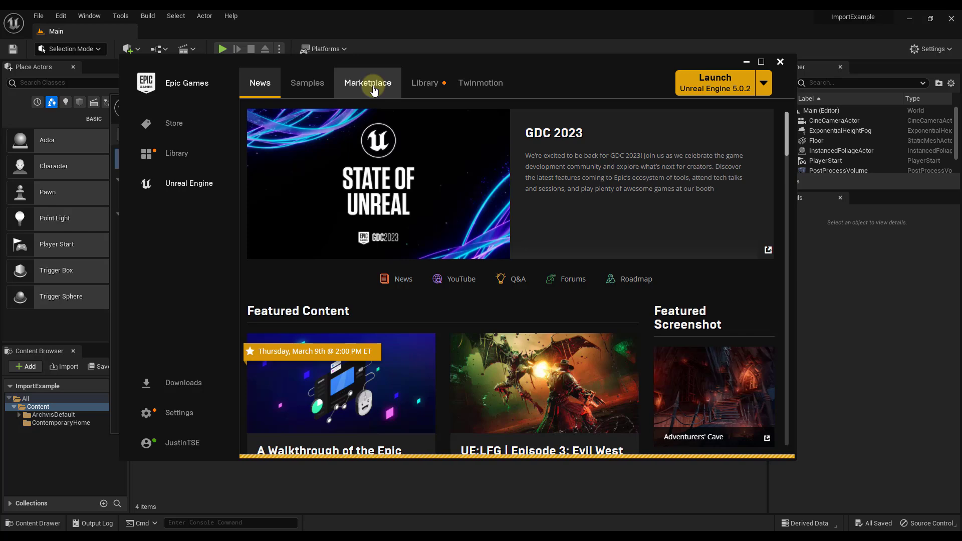
Search the Marketplace for 'twinmotion' and open the Twinmotion Content plugin's detail page.
left_click(368, 84)
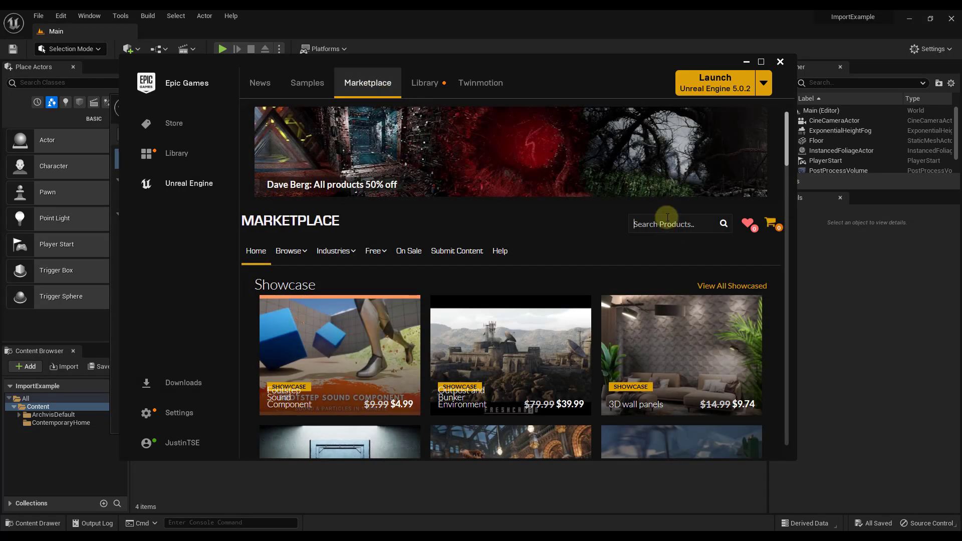
type("twinmotion content")
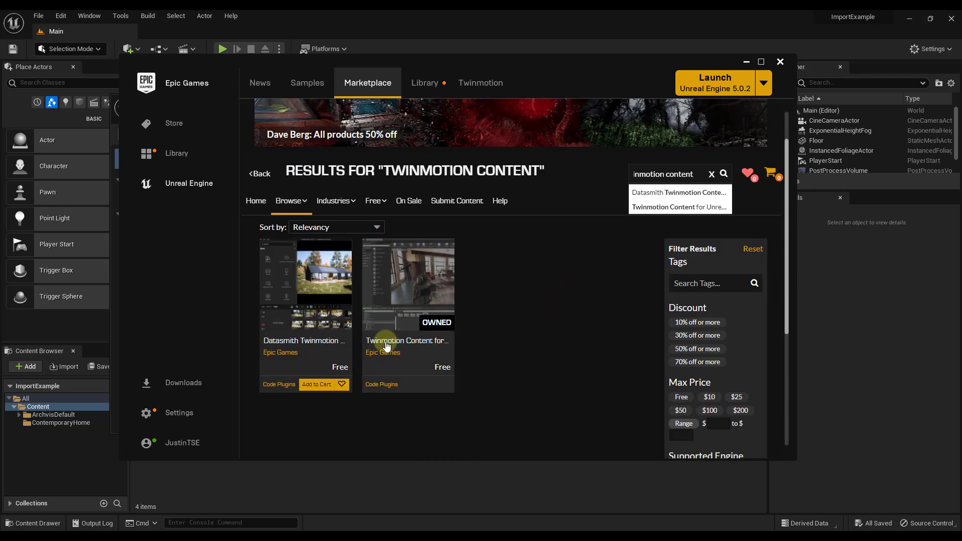
left_click(407, 286)
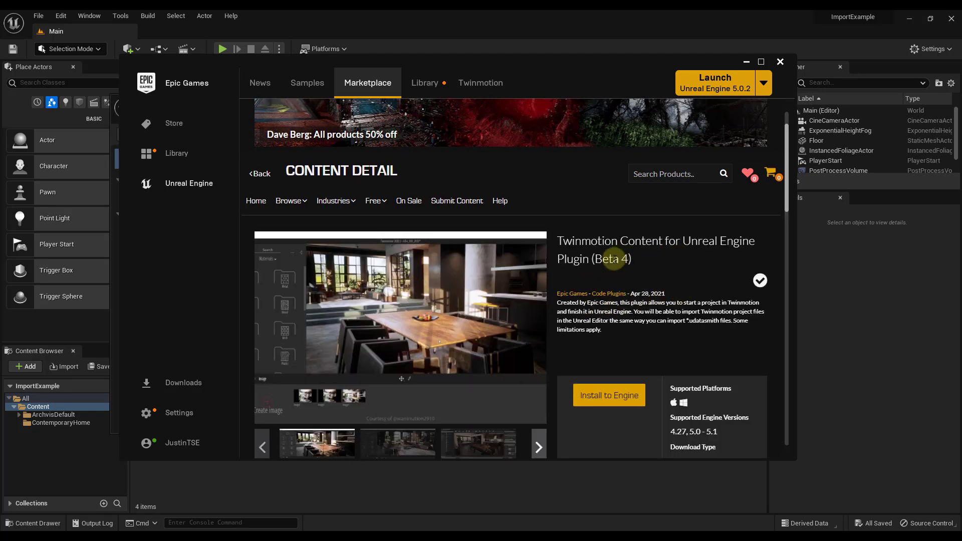
Read through the plugin description down to its supported engine versions 4.27 and 5.0–5.1.
scroll("down", 3)
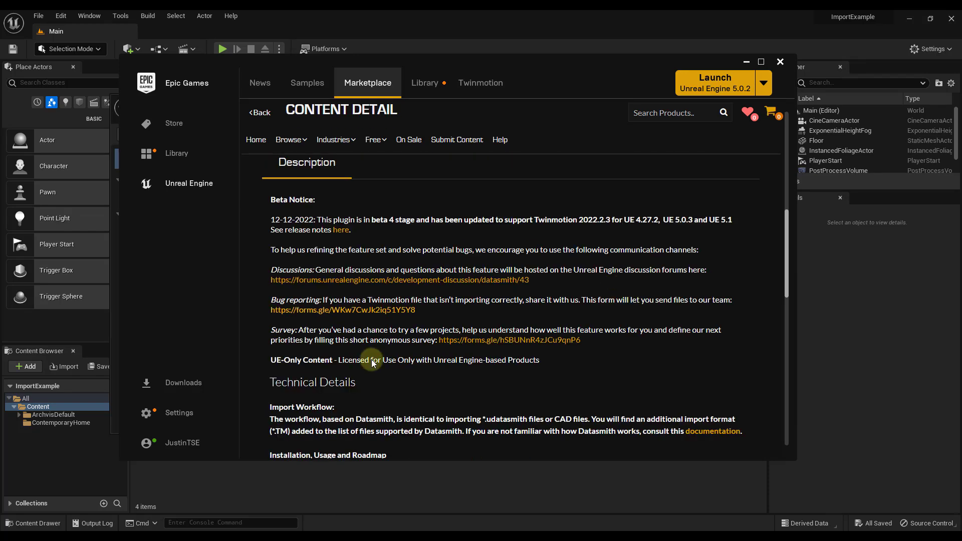
scroll("down", 3)
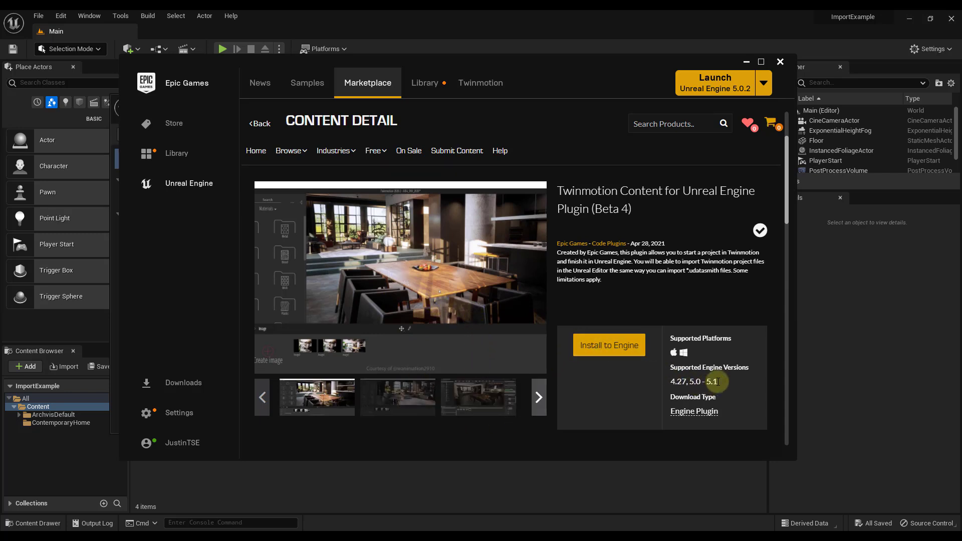
mouse_move(693, 325)
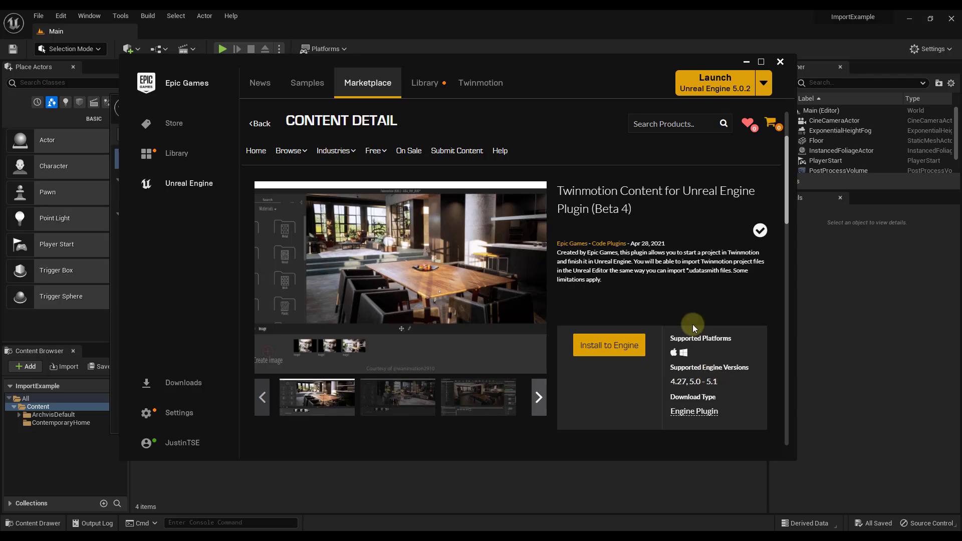
scroll("down", 3)
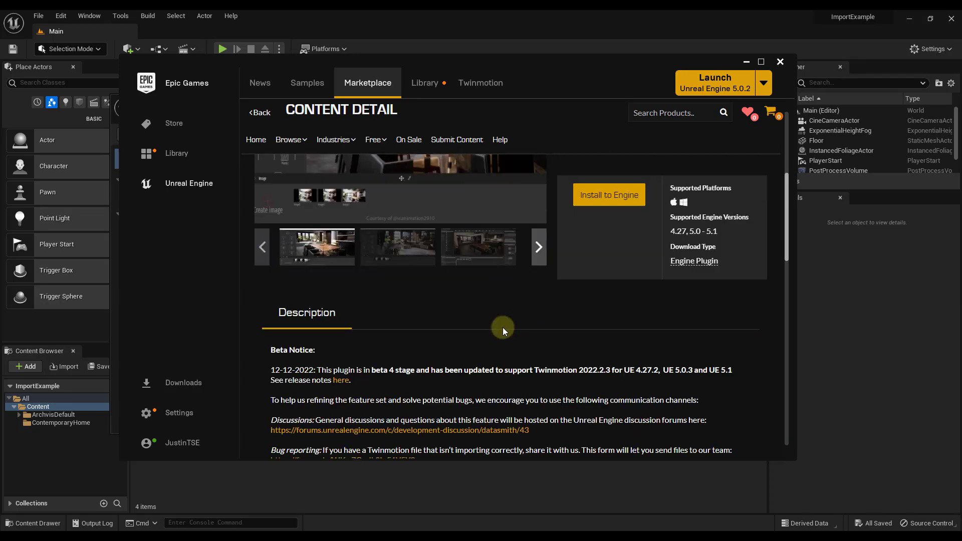
scroll("down", 3)
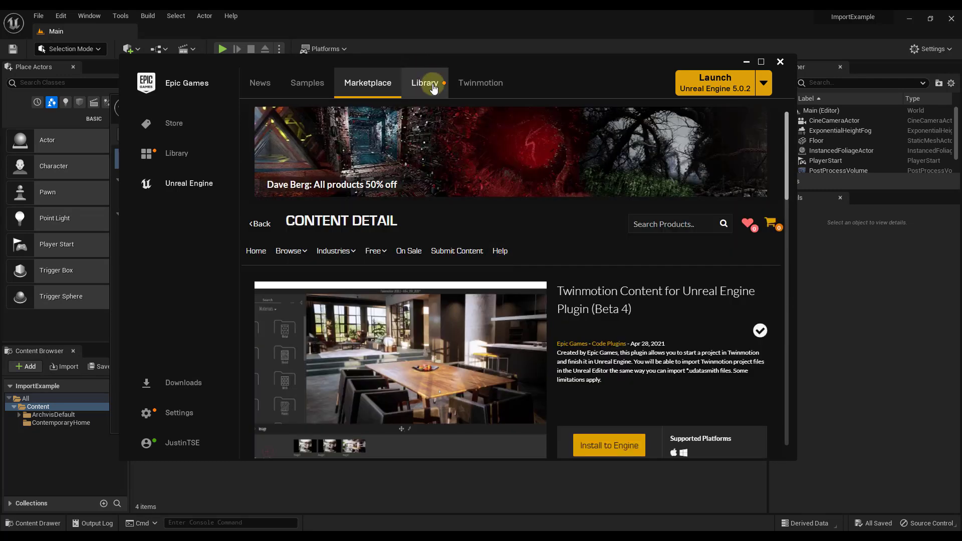
View the installed plugins list for engine 5.1.1 in the Library, then close it.
left_click(425, 82)
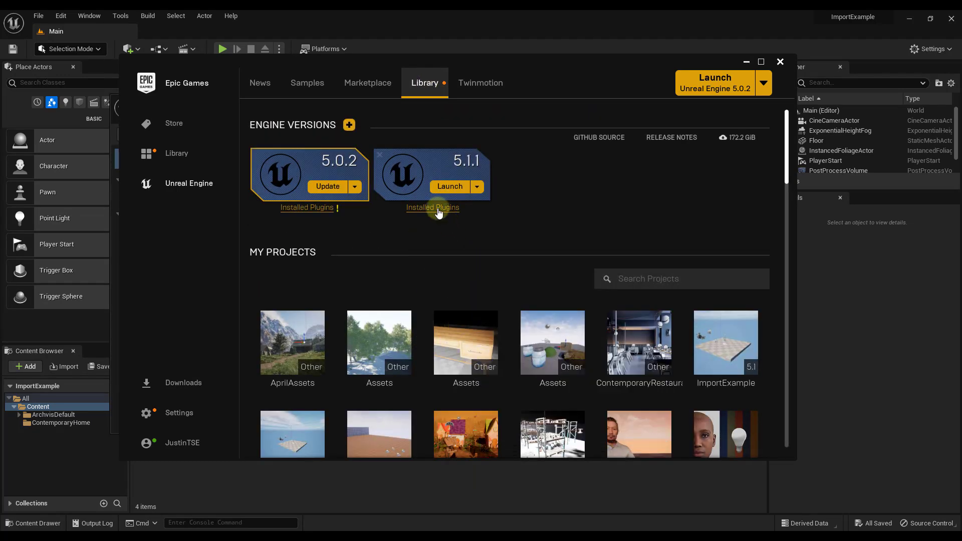
left_click(431, 208)
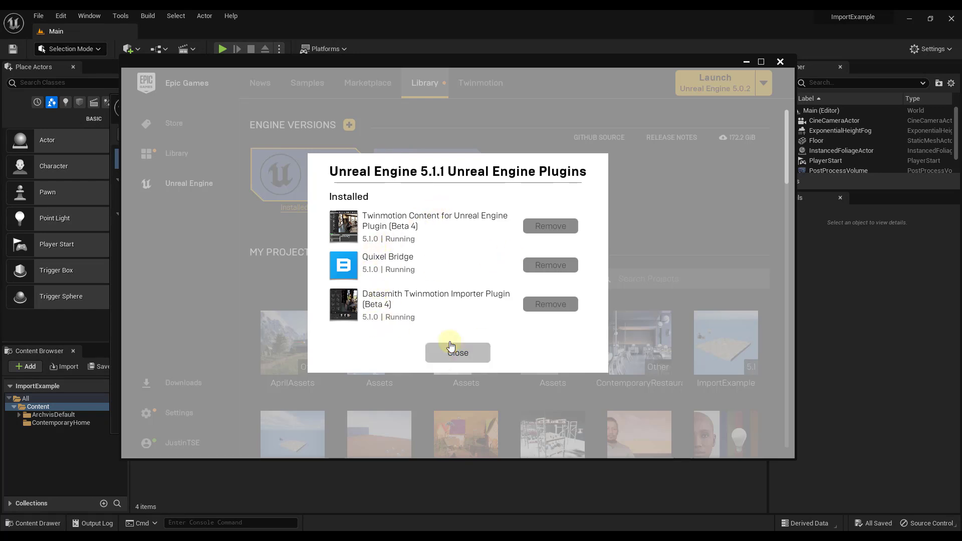
left_click(457, 353)
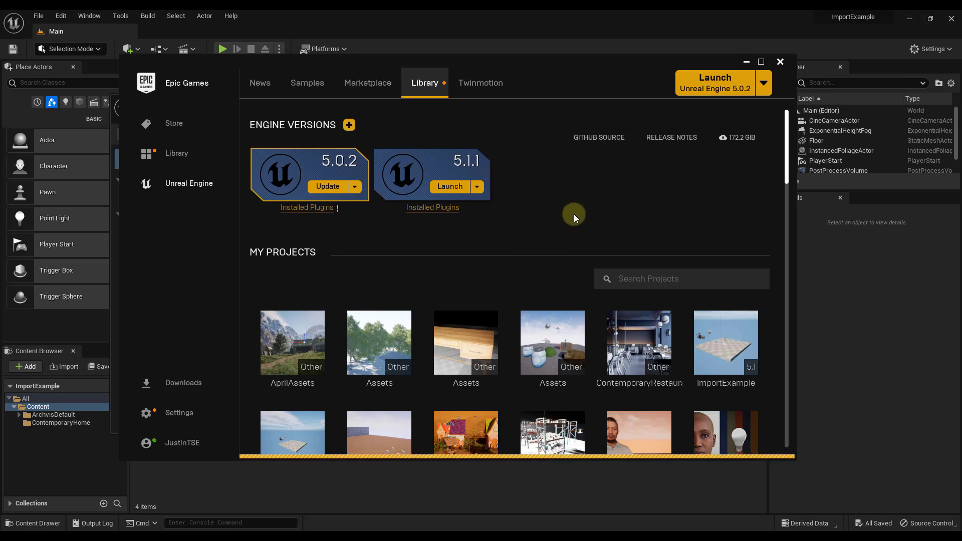
mouse_move(543, 202)
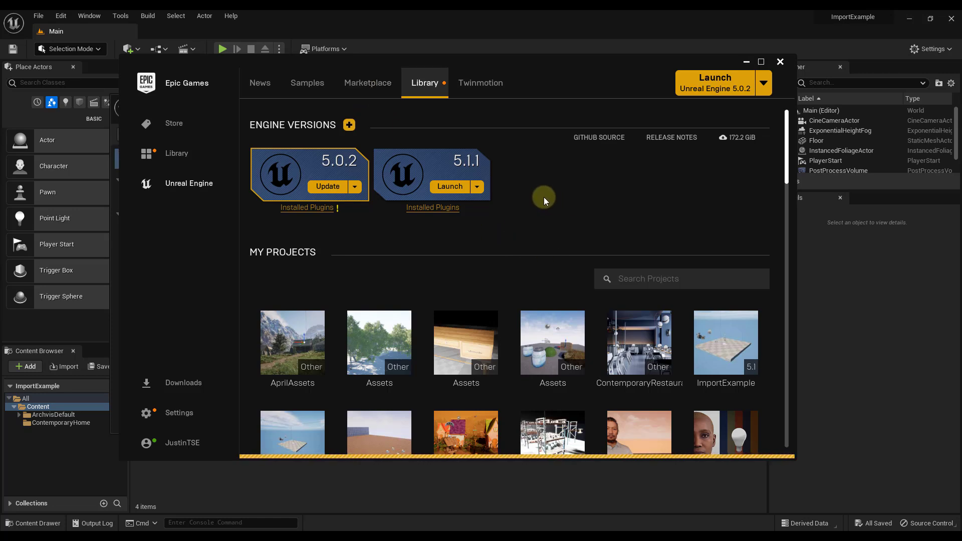
Search the Marketplace for 'twinmotion content' to list the Twinmotion plugins.
left_click(367, 83)
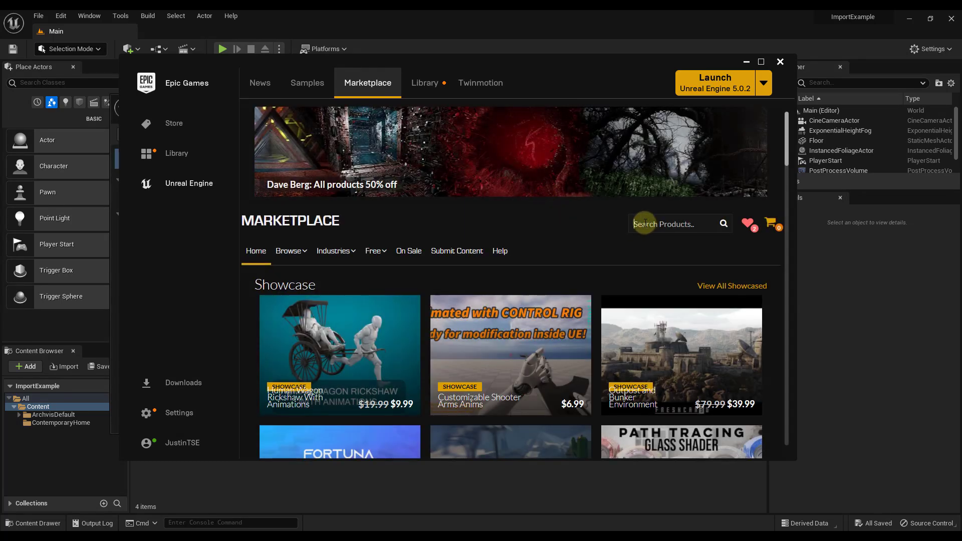
type("twinmotiono")
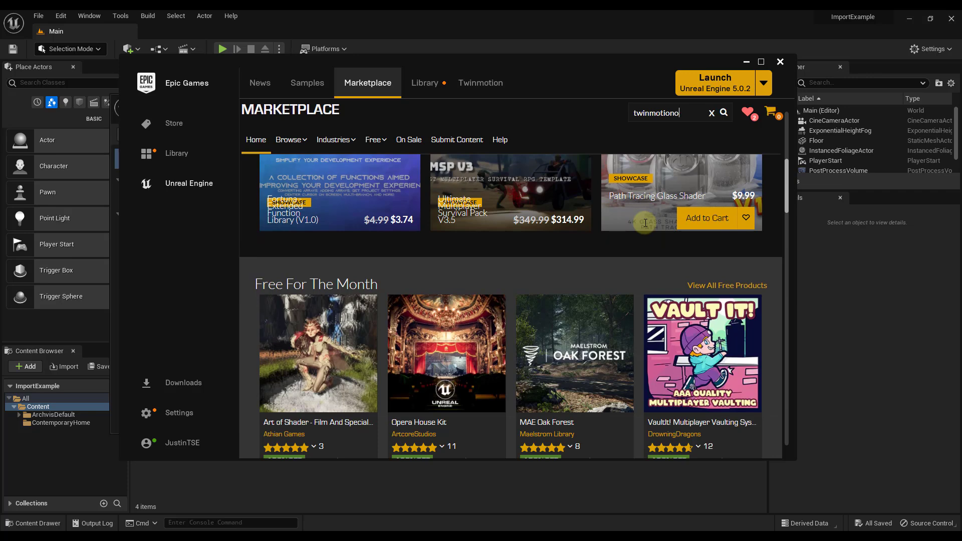
type("inmotion content")
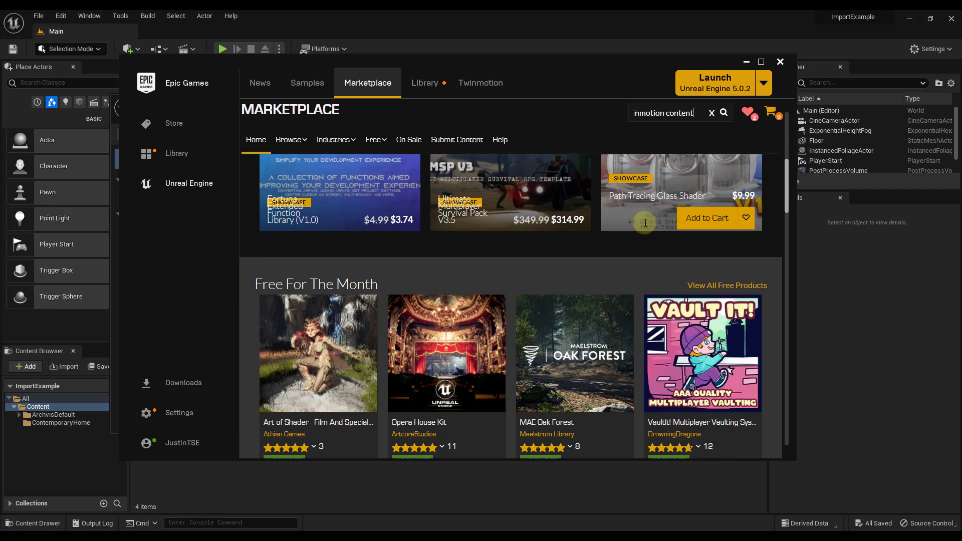
left_click(724, 113)
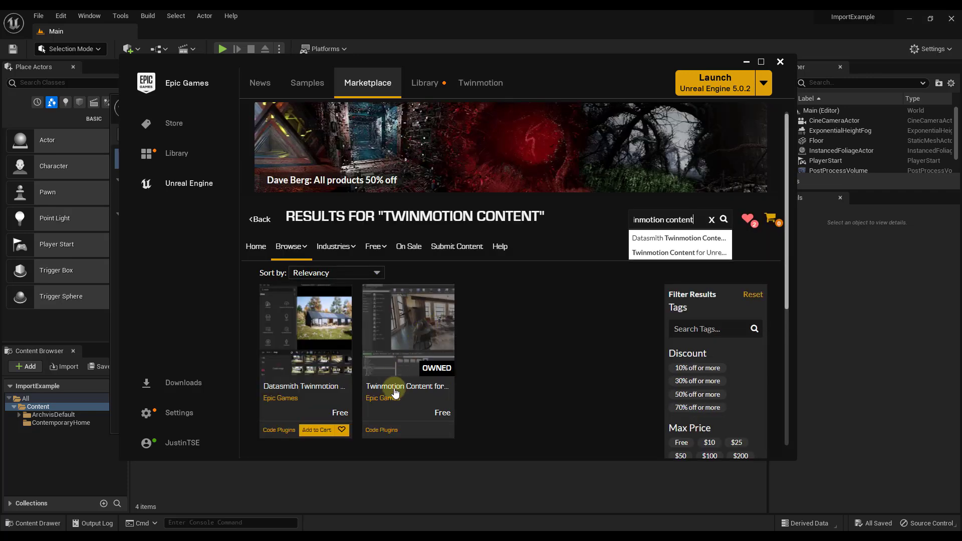
mouse_move(706, 109)
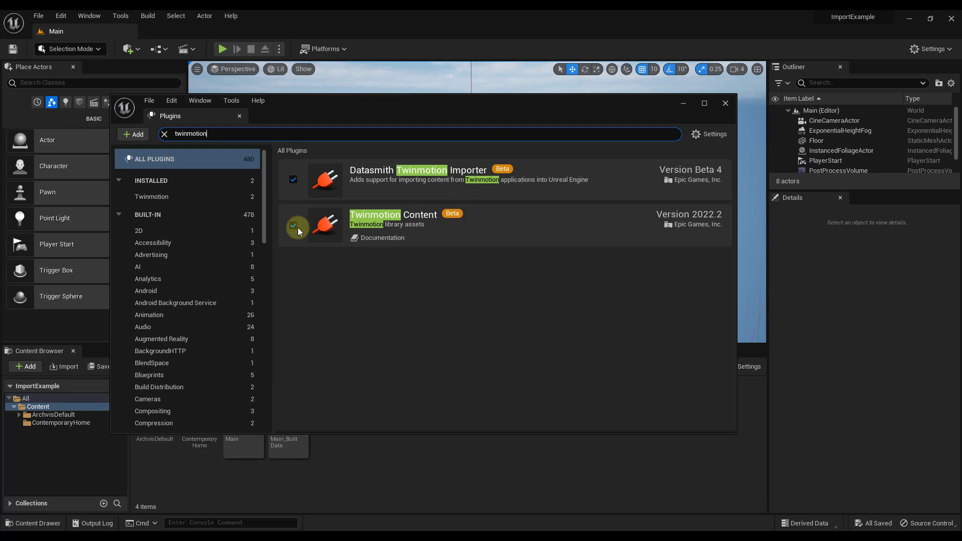
mouse_move(293, 229)
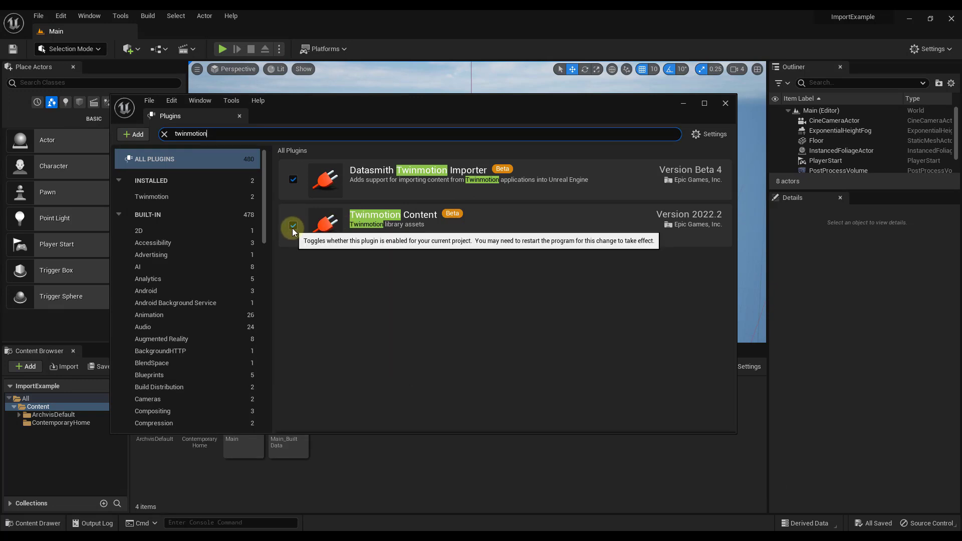
Enable the Twinmotion Content plugin and close the Plugins window.
left_click(292, 225)
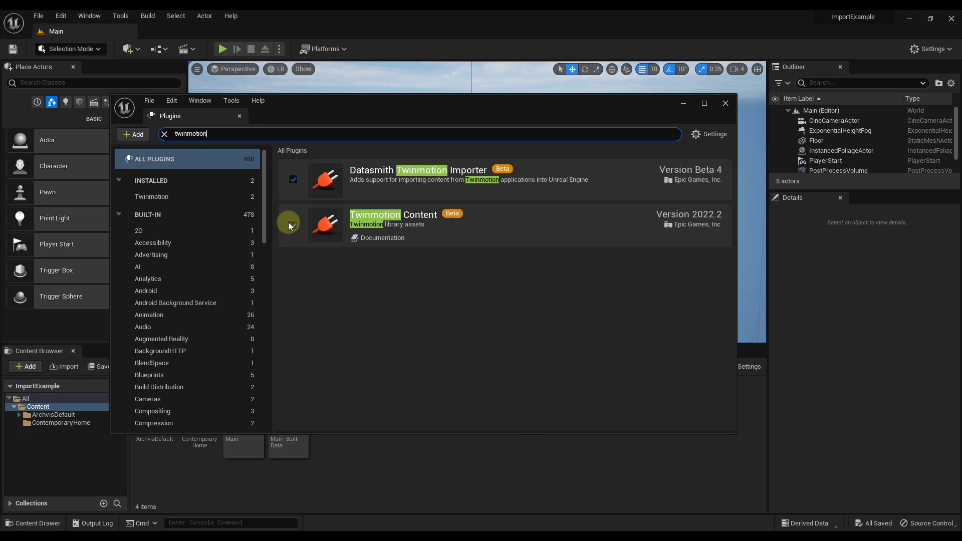
left_click(292, 223)
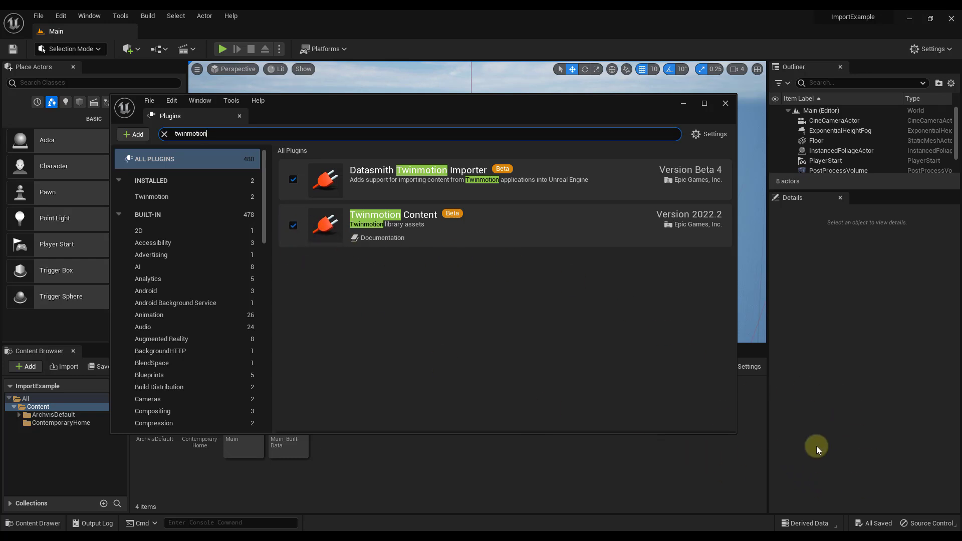
mouse_move(795, 423)
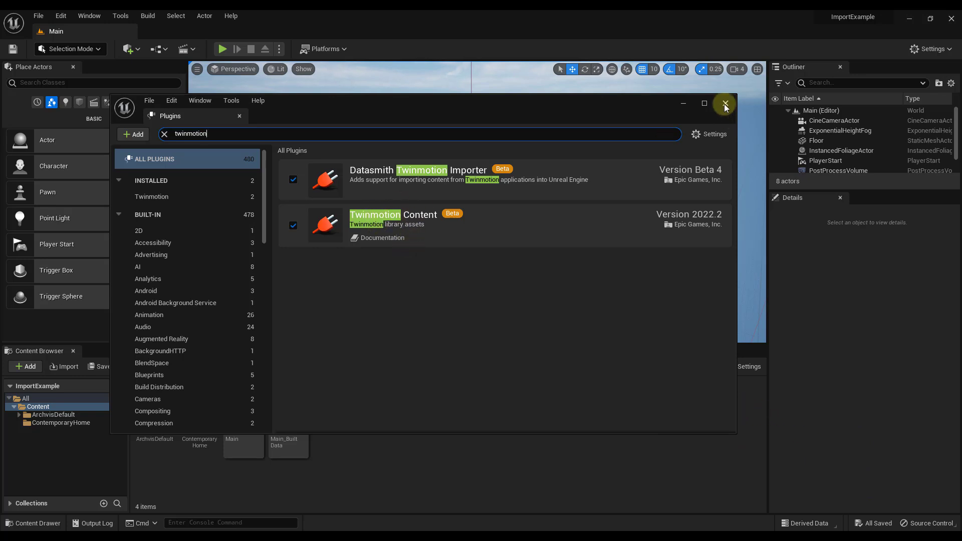
left_click(725, 103)
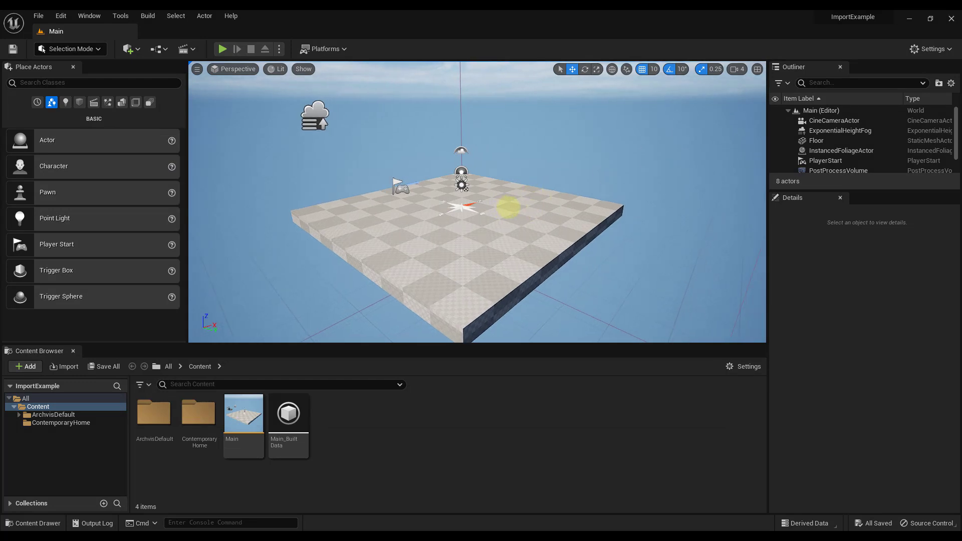
Start a Datasmith File Import and choose TwinmotionToUnreal.udatasmith.
left_click(129, 49)
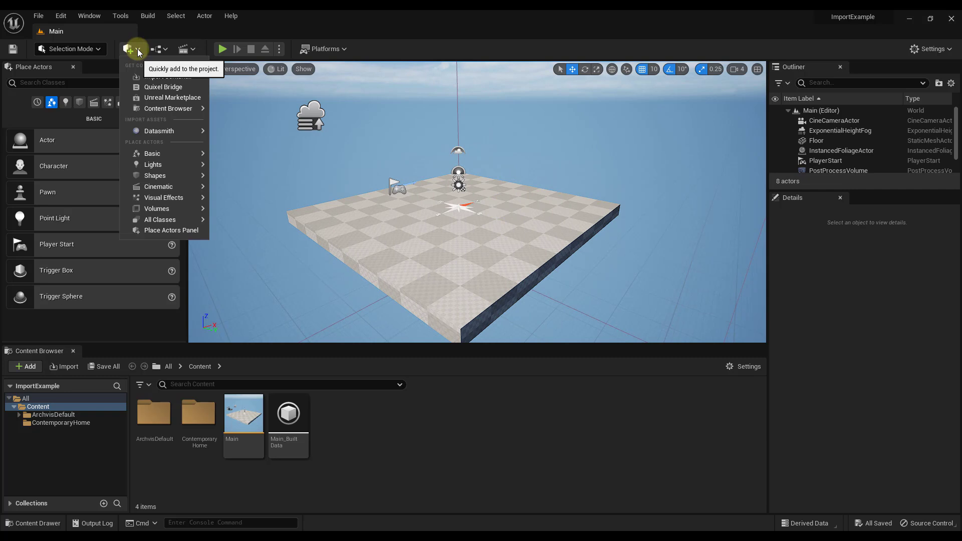
mouse_move(159, 131)
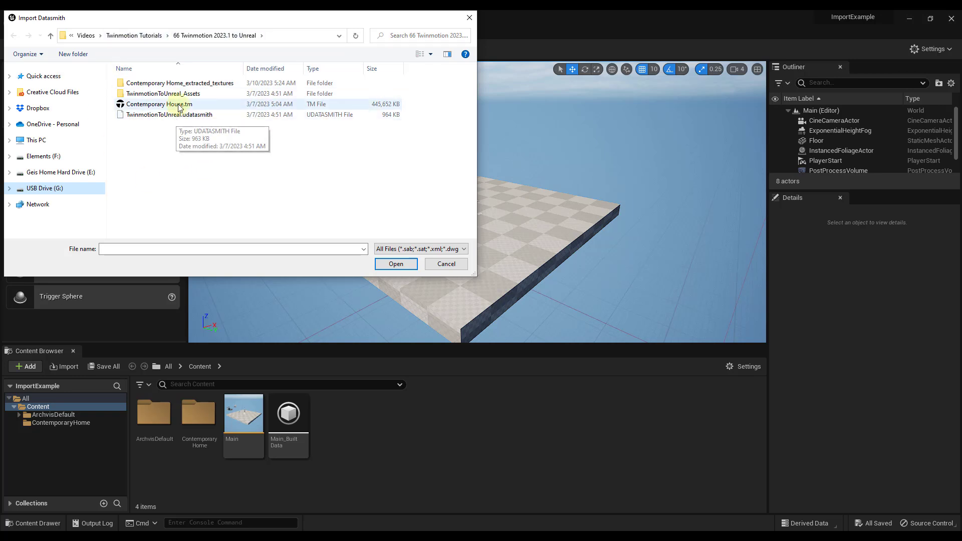
left_click(168, 114)
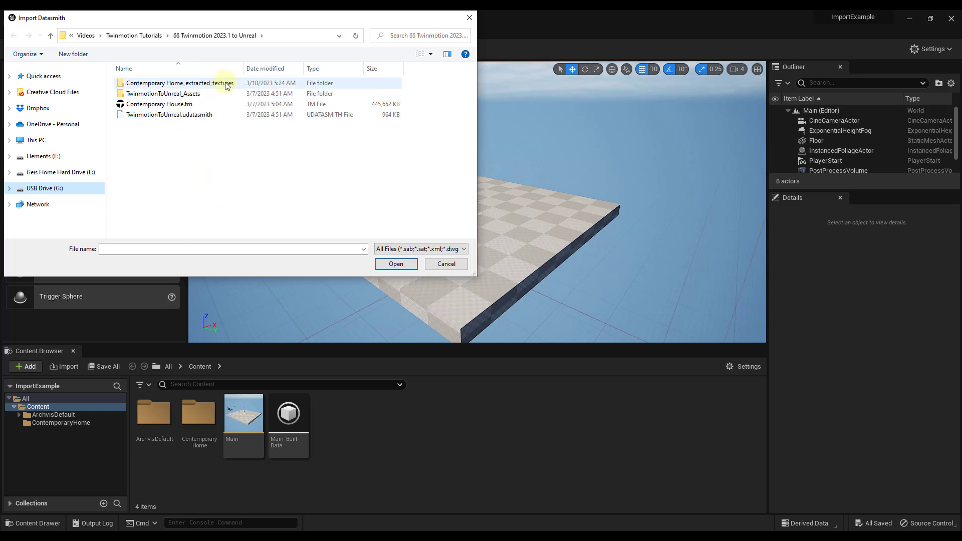
mouse_move(187, 165)
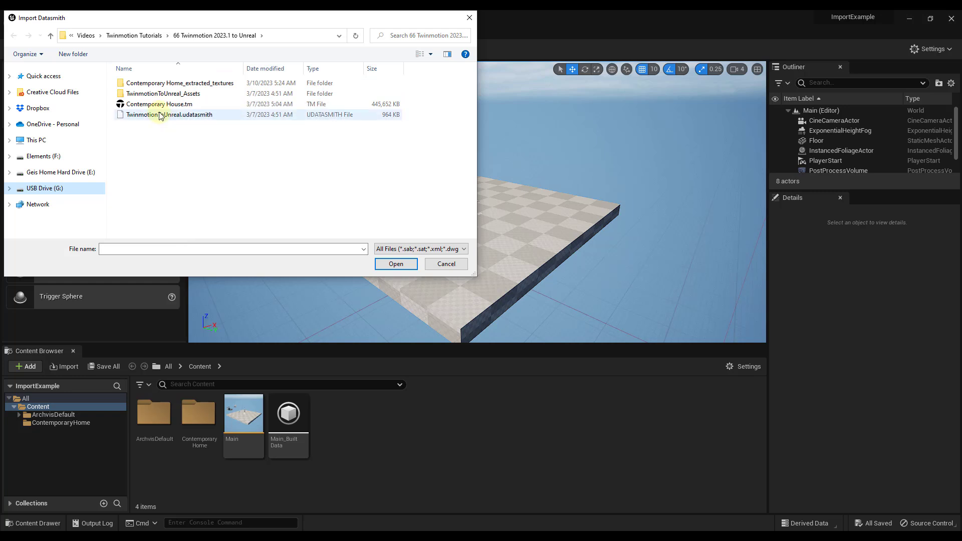
left_click(395, 264)
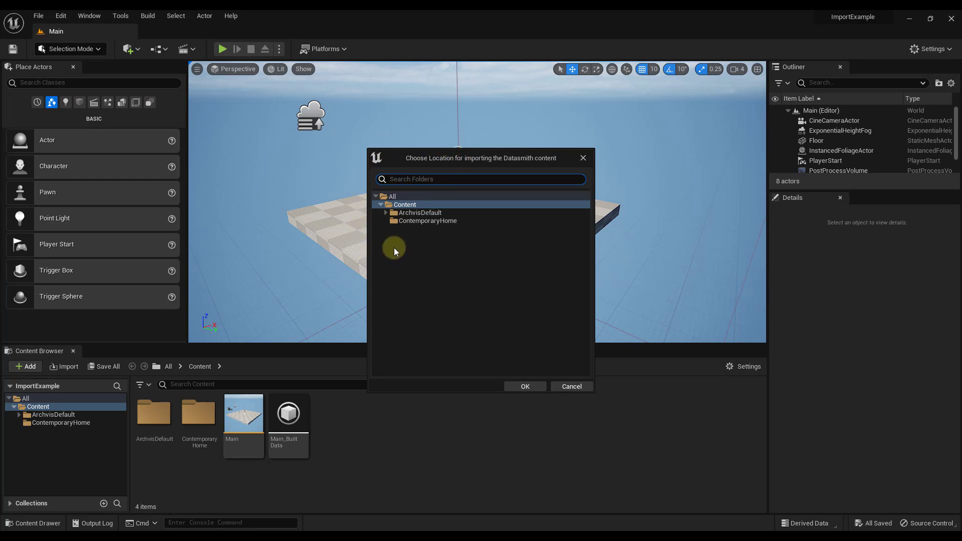
mouse_move(199, 412)
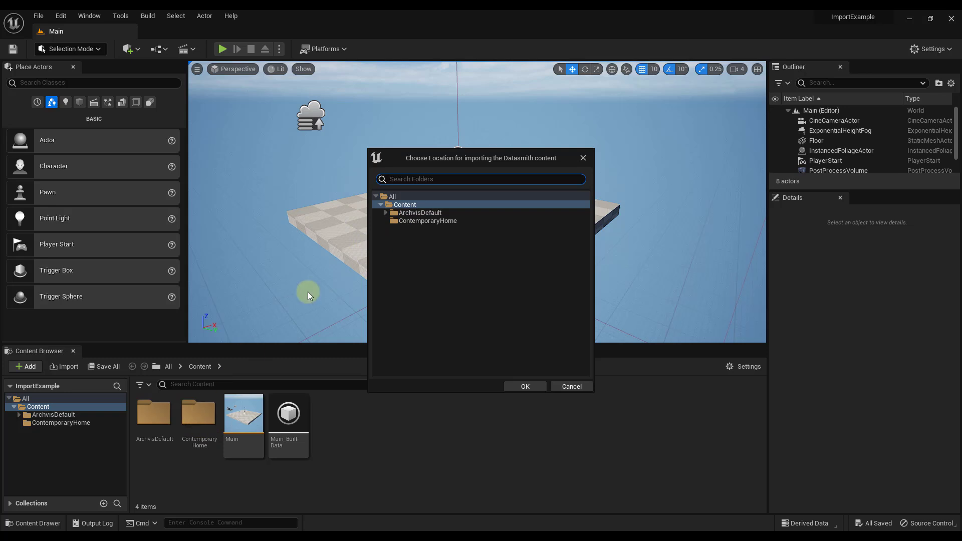
Choose Content > ContemporaryHome as the Datasmith import destination and confirm.
left_click(428, 221)
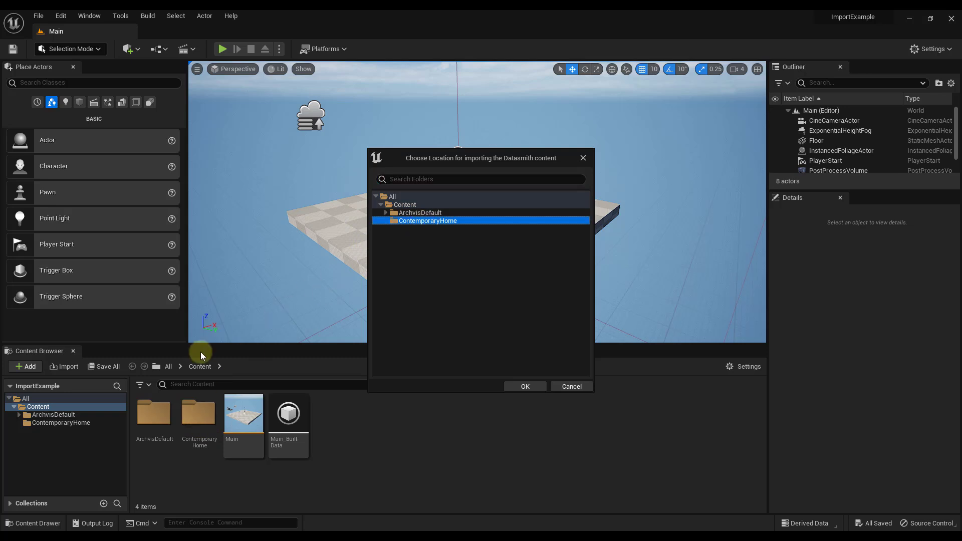
mouse_move(368, 227)
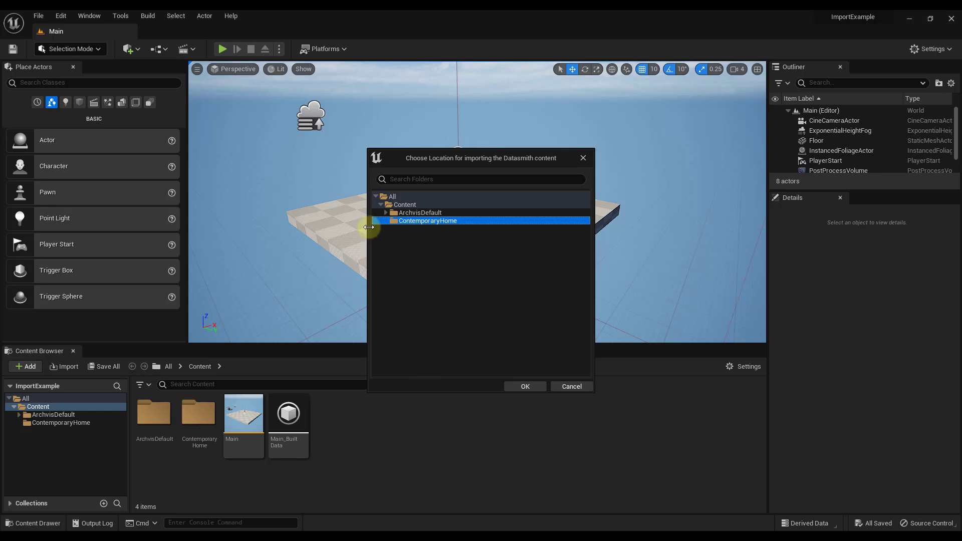
mouse_move(415, 224)
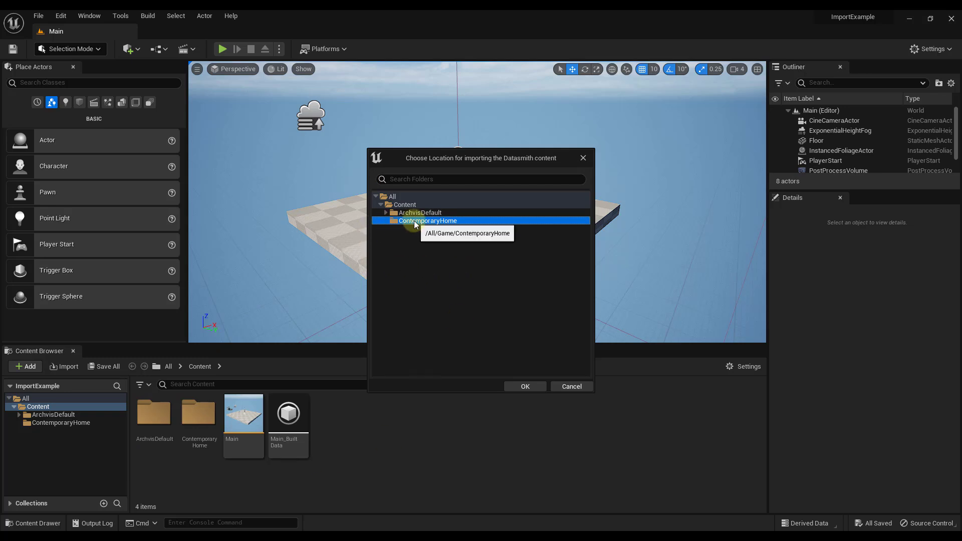
left_click(524, 386)
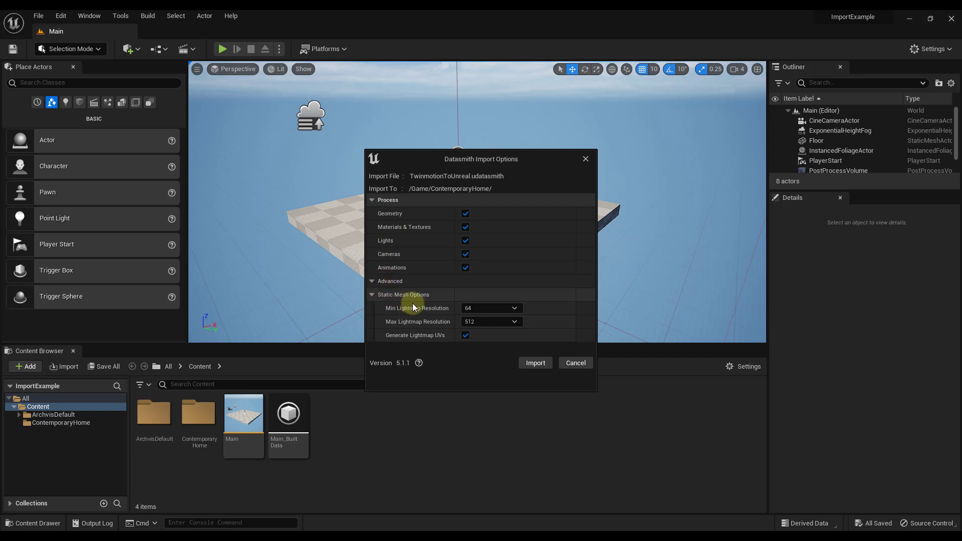
mouse_move(503, 211)
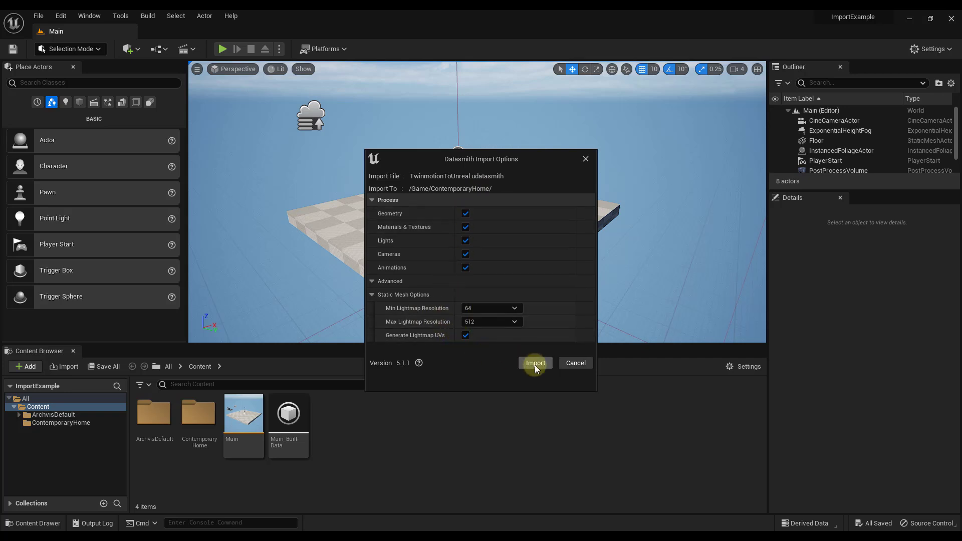
Start the TwinmotionToUnreal.udatasmith import with all default process options into /Game/ContemporaryHome/.
left_click(534, 362)
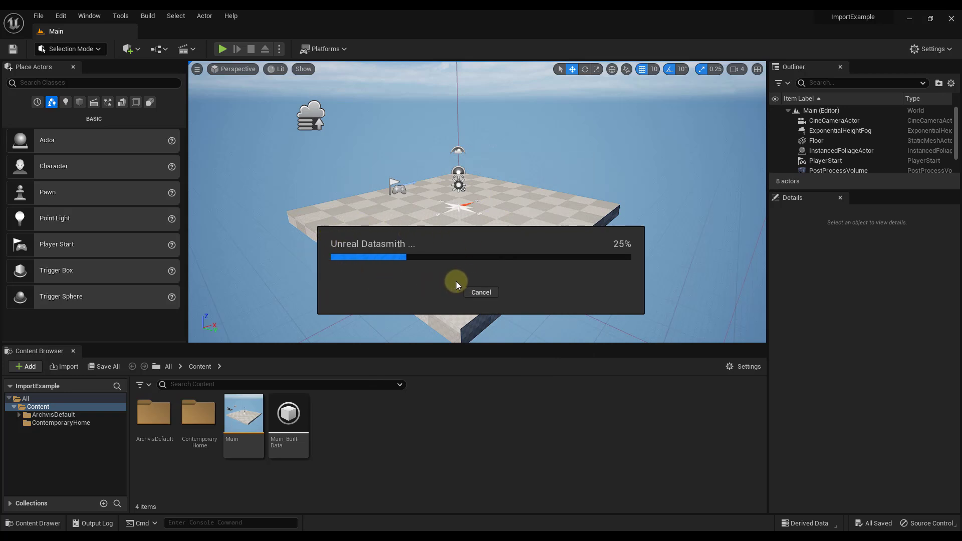
mouse_move(479, 238)
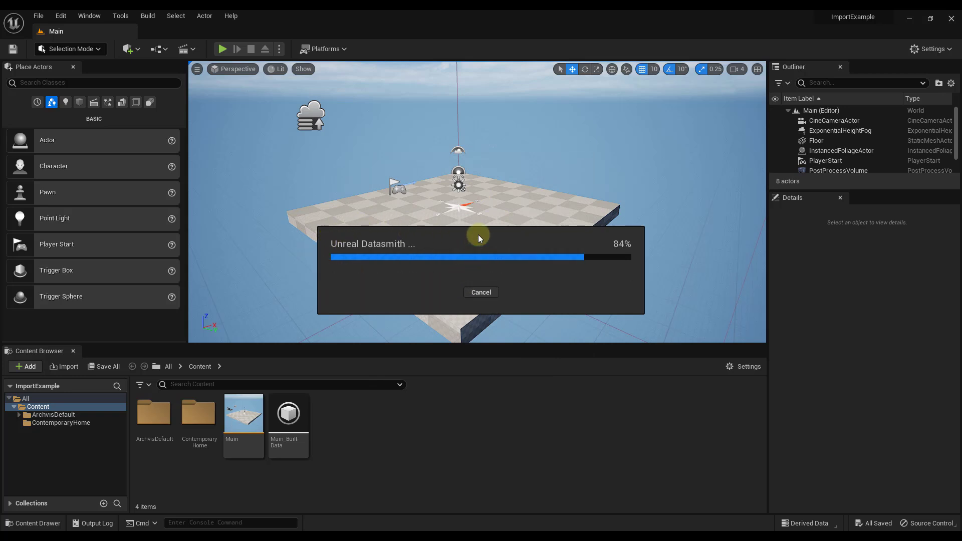